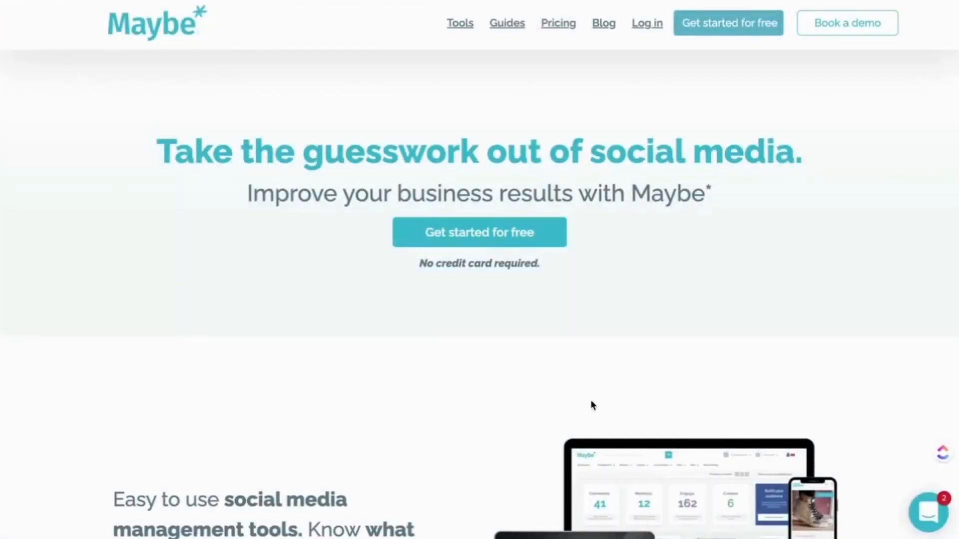
Step: Load Meta Business Suite by entering 'bu' in the address bar and taking the suggestion
scroll(down, 3)
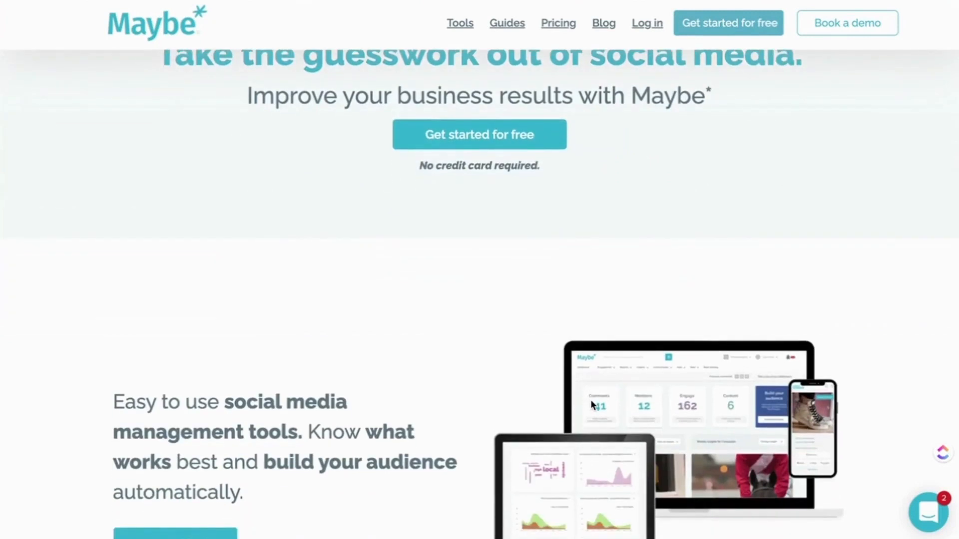
scroll(up, 3)
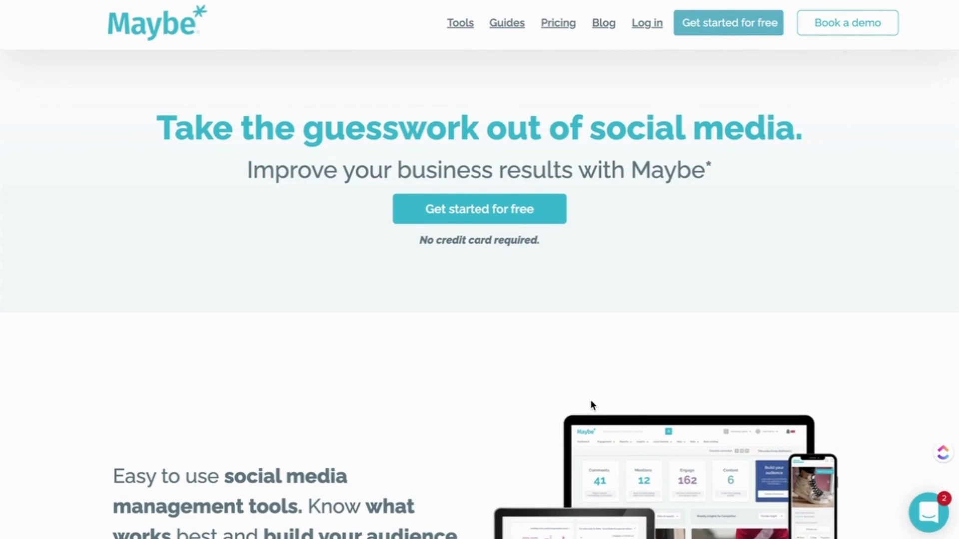
mouse_move(371, 294)
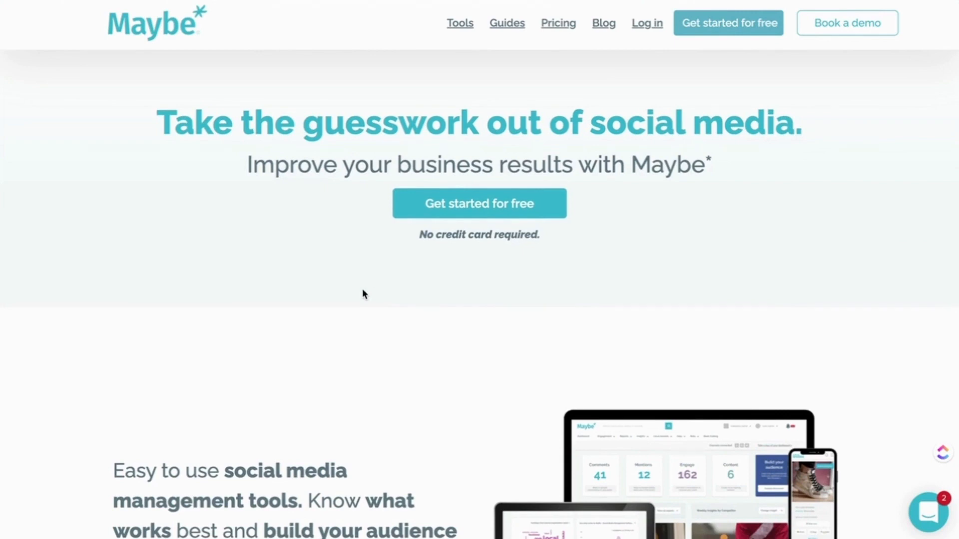
mouse_move(306, 257)
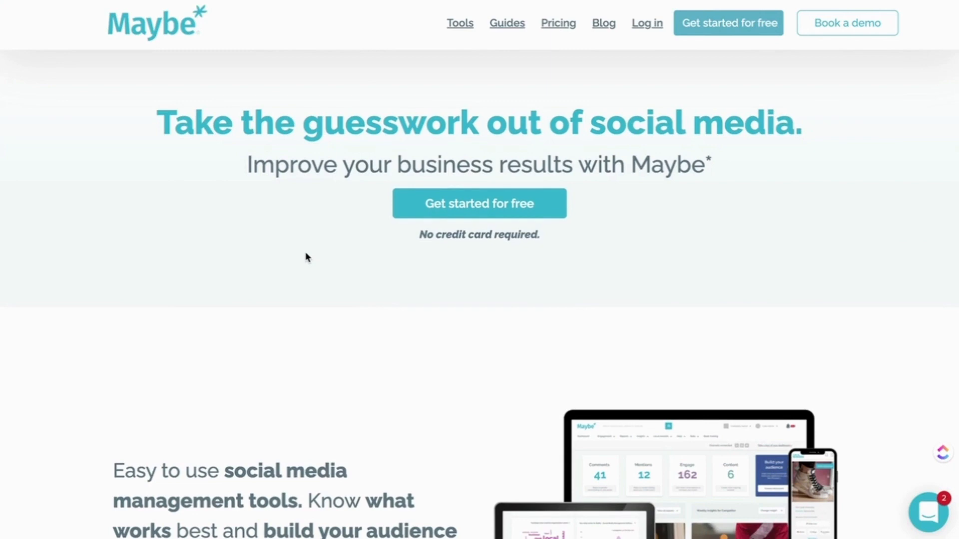
mouse_move(226, 145)
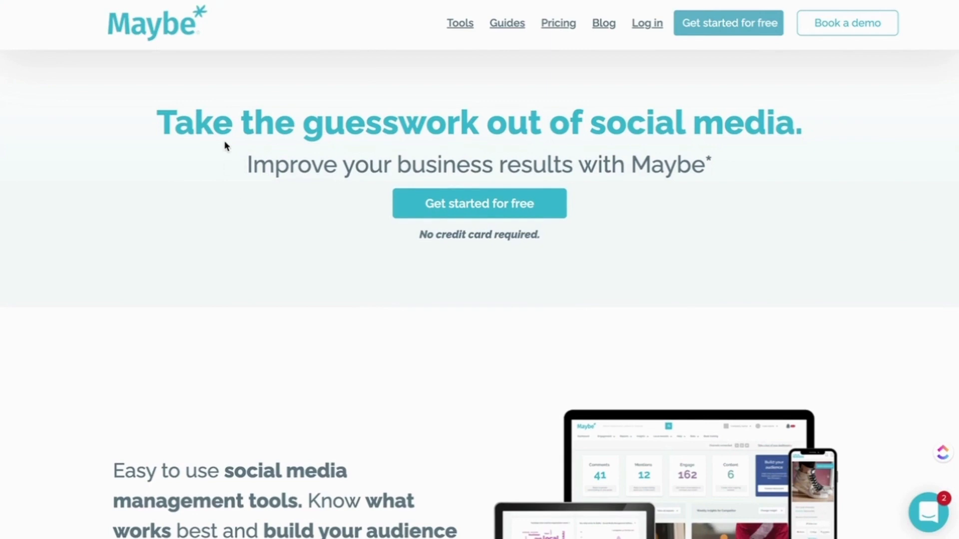
mouse_move(239, 41)
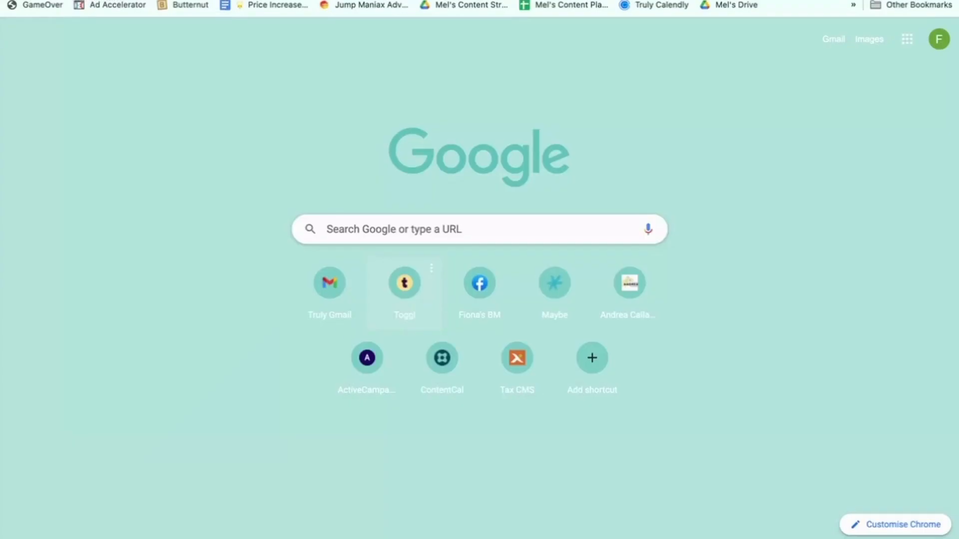
text(bu)
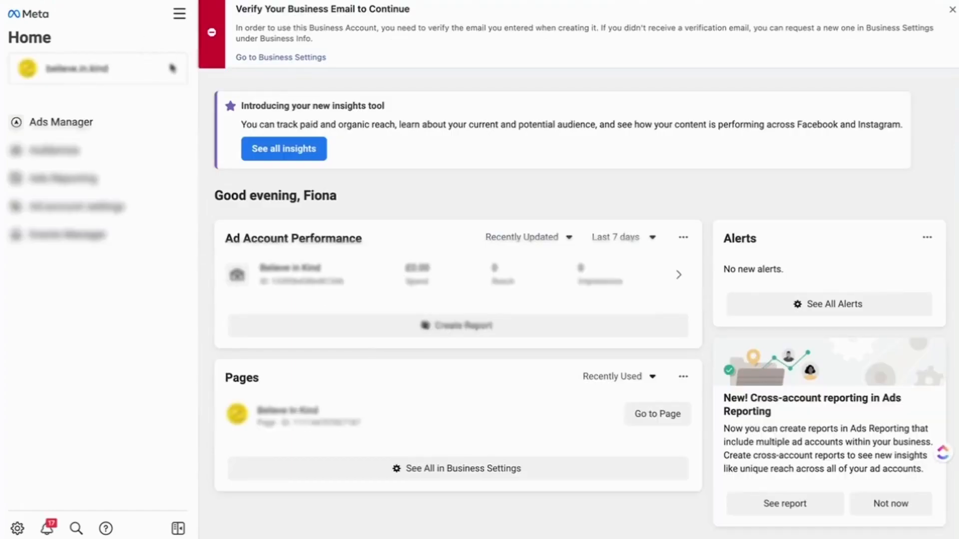
Step: Switch to The Game business account and show the All tools menu
click(96, 68)
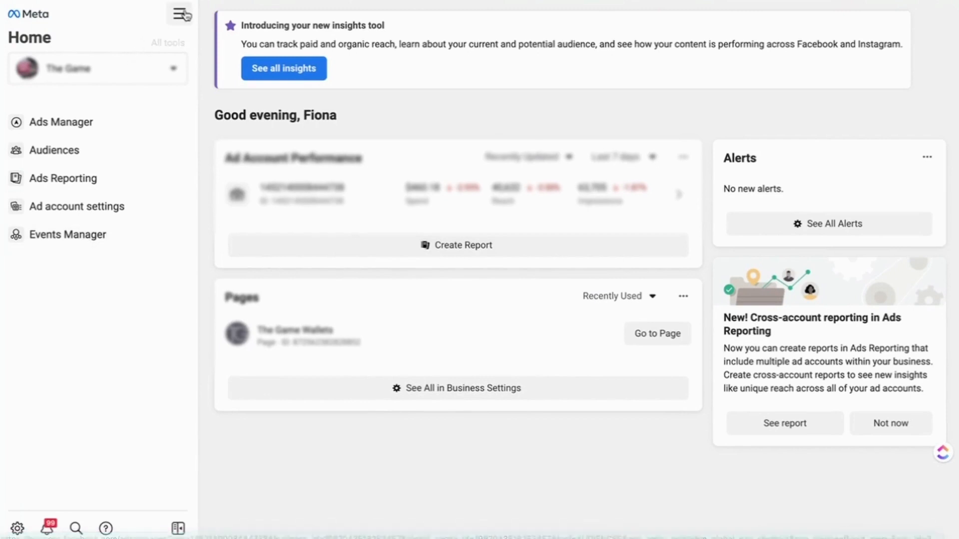
click(179, 14)
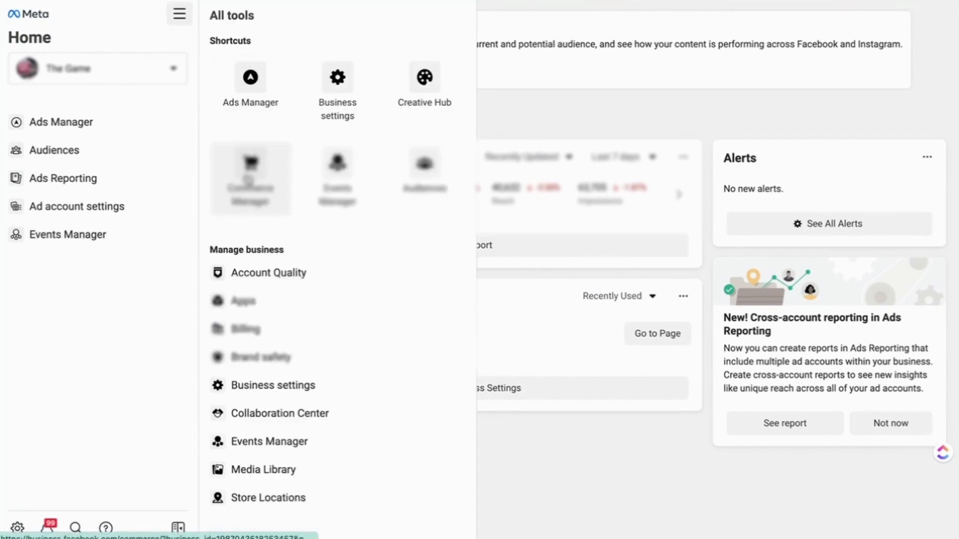
Step: Go to Commerce Manager's Assets page for the business from the All tools shortcuts
click(250, 178)
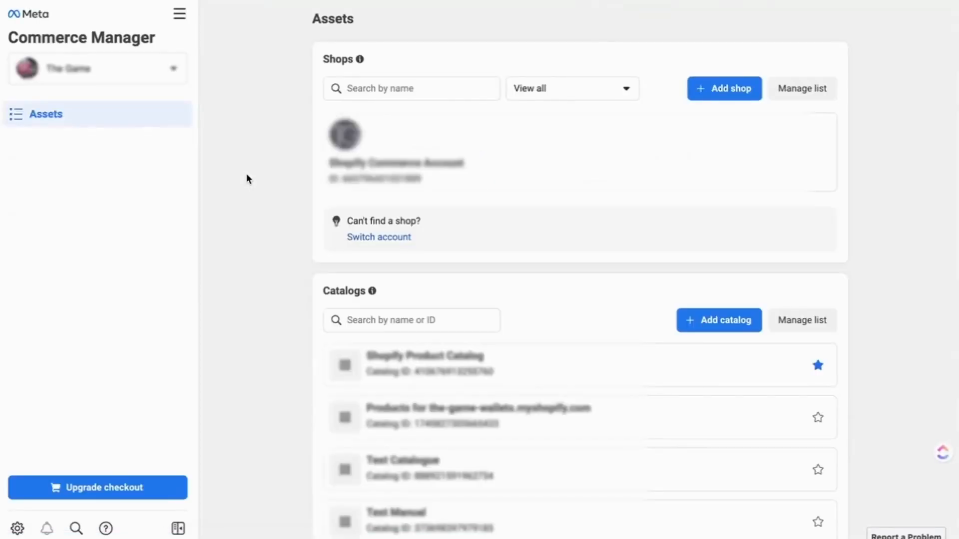
mouse_move(243, 239)
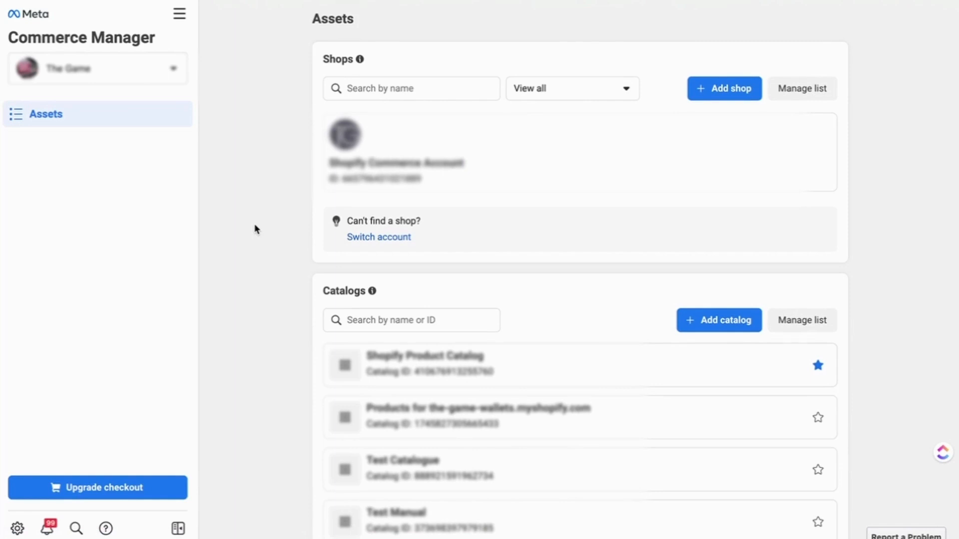
mouse_move(438, 215)
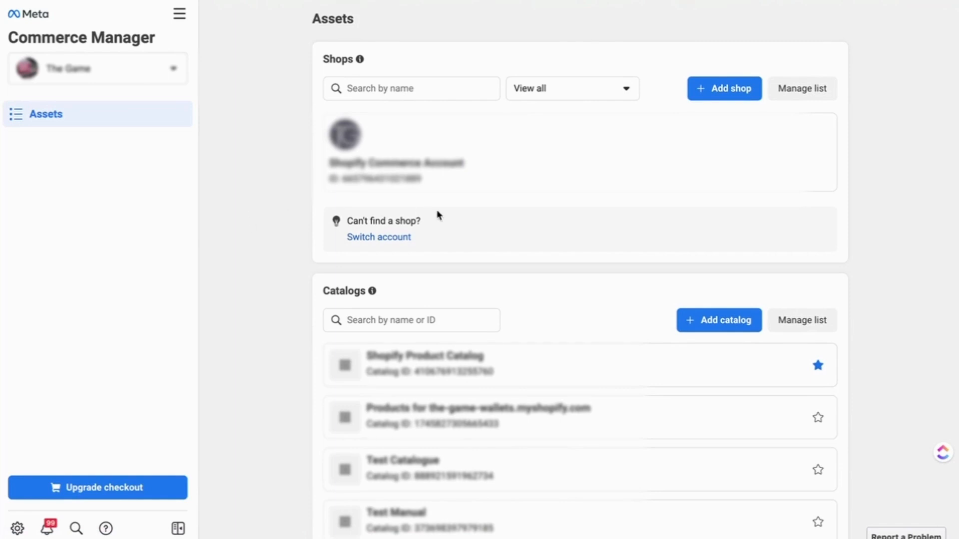
mouse_move(256, 182)
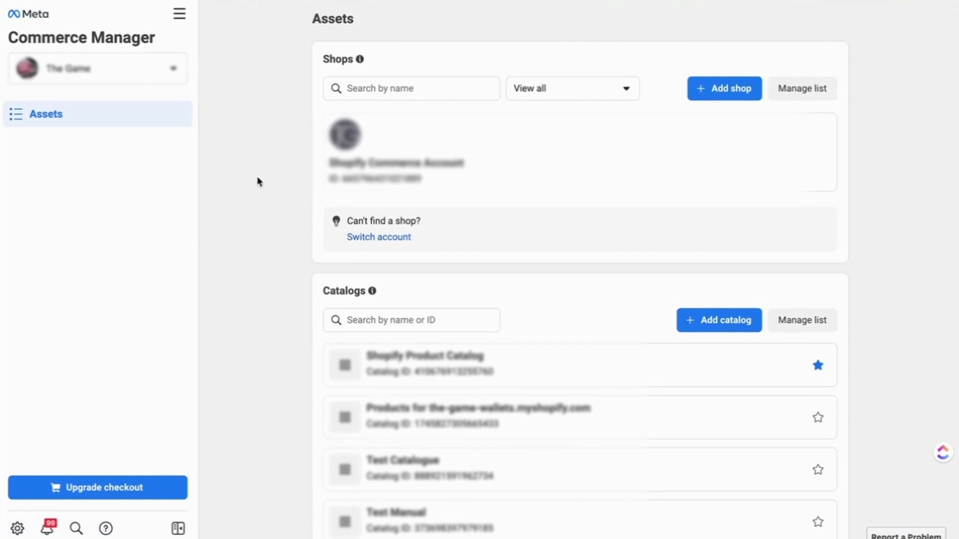
mouse_move(311, 36)
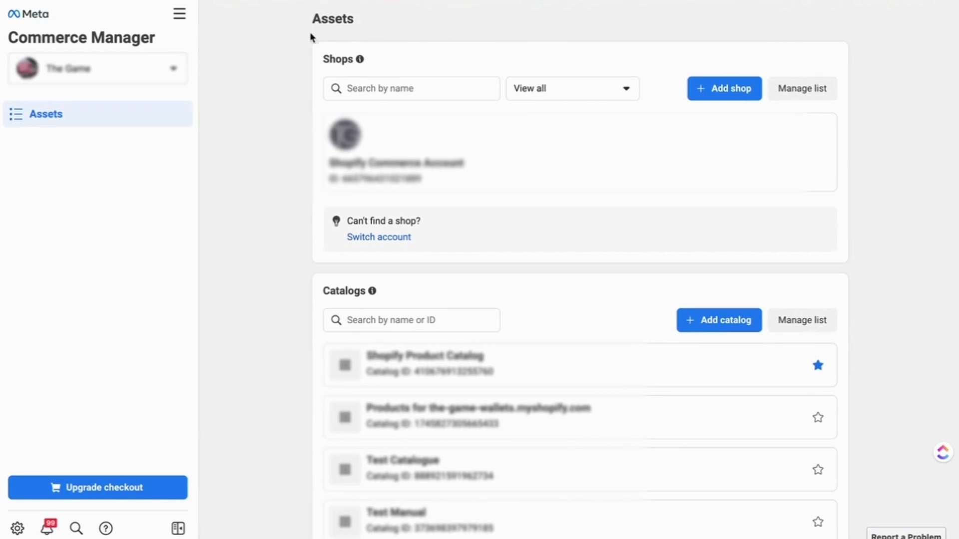
mouse_move(848, 234)
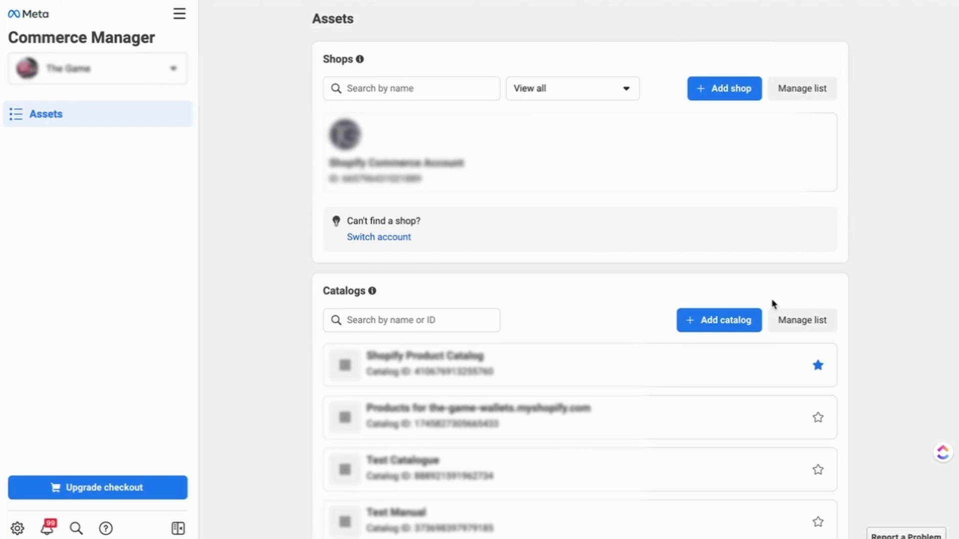
mouse_move(914, 274)
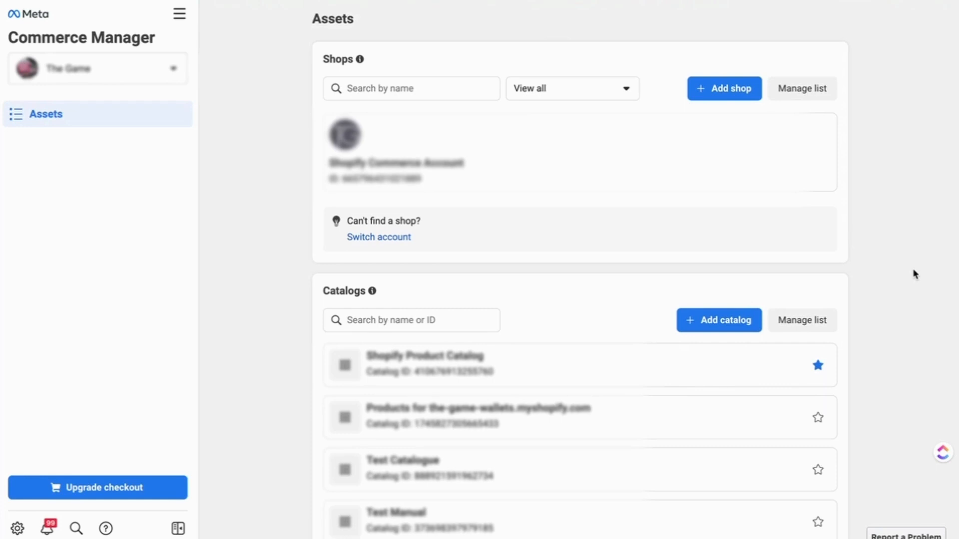
mouse_move(902, 283)
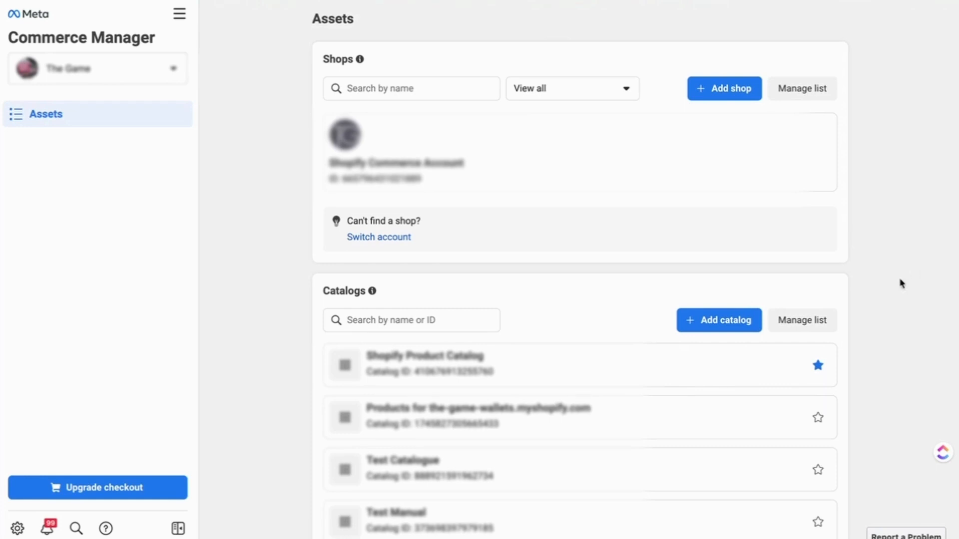
mouse_move(720, 319)
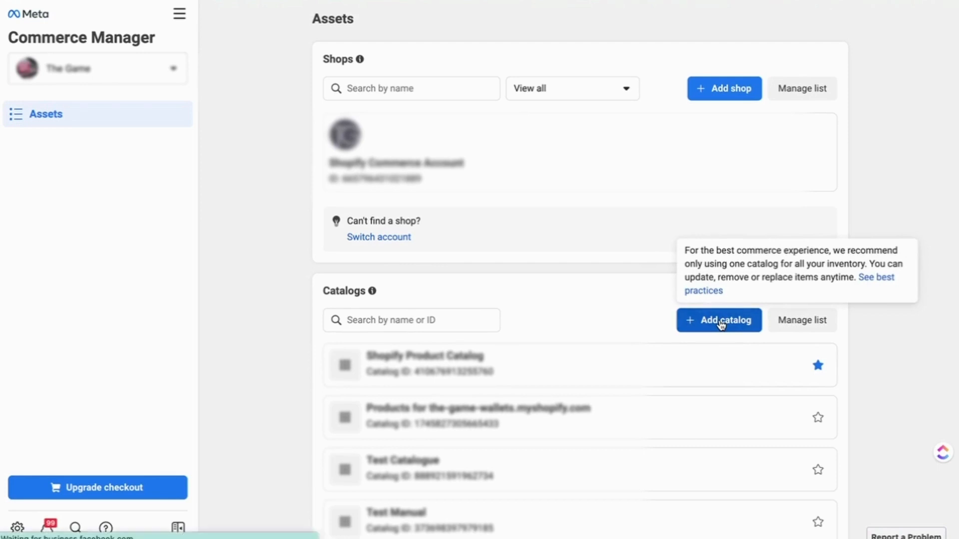
Step: Begin a new catalog and choose Ecommerce as its type
click(719, 320)
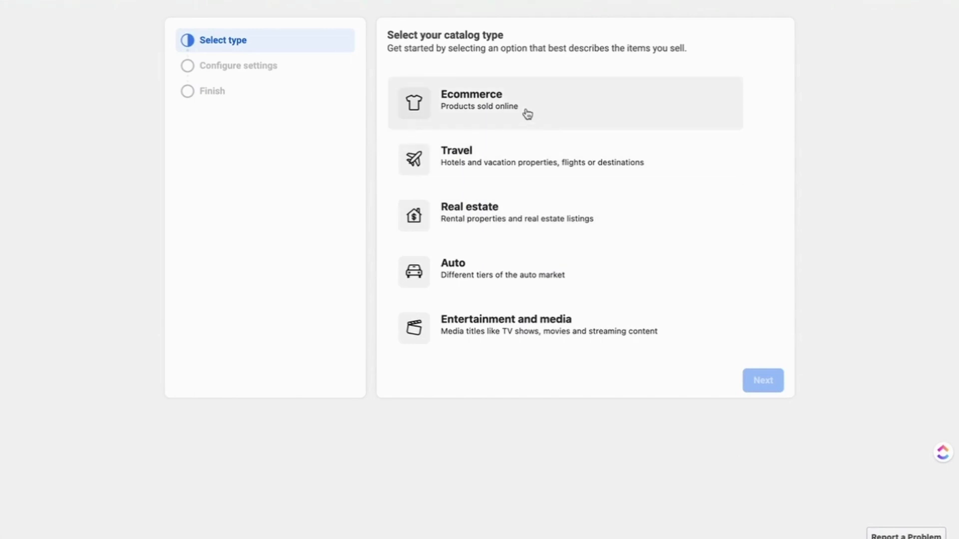
mouse_move(527, 166)
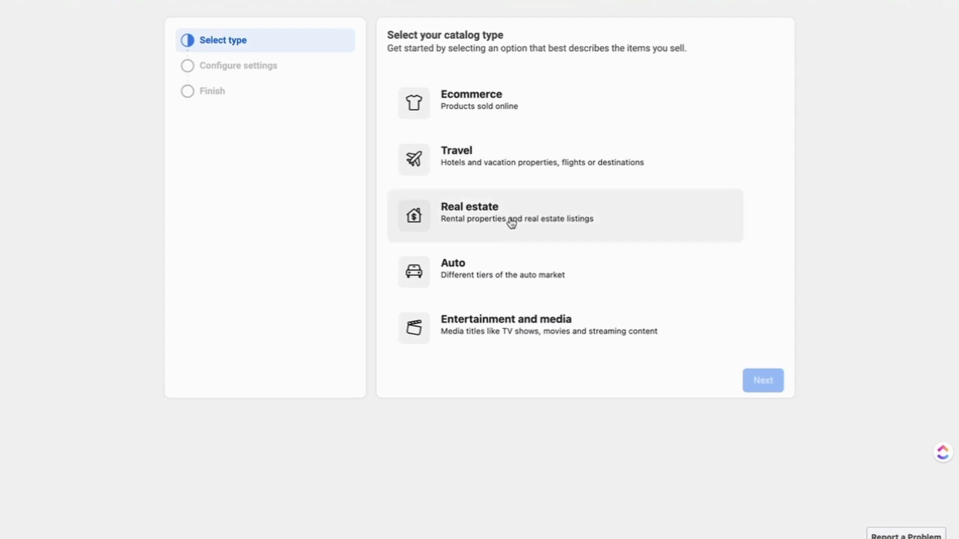
mouse_move(501, 332)
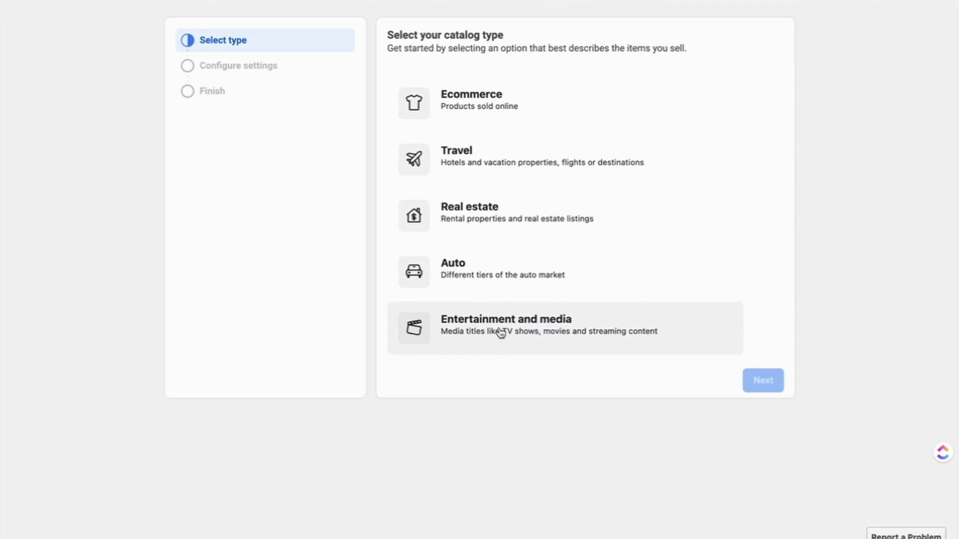
mouse_move(496, 117)
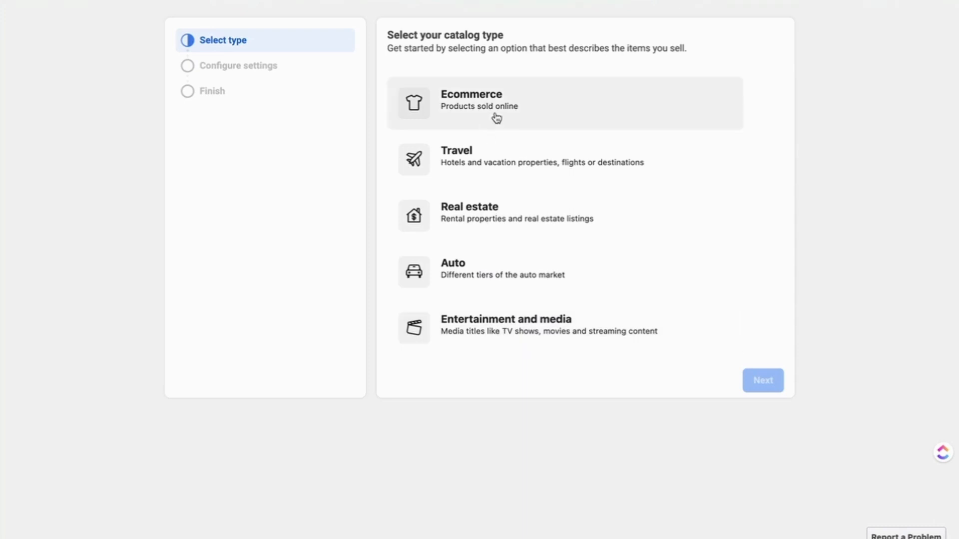
click(496, 103)
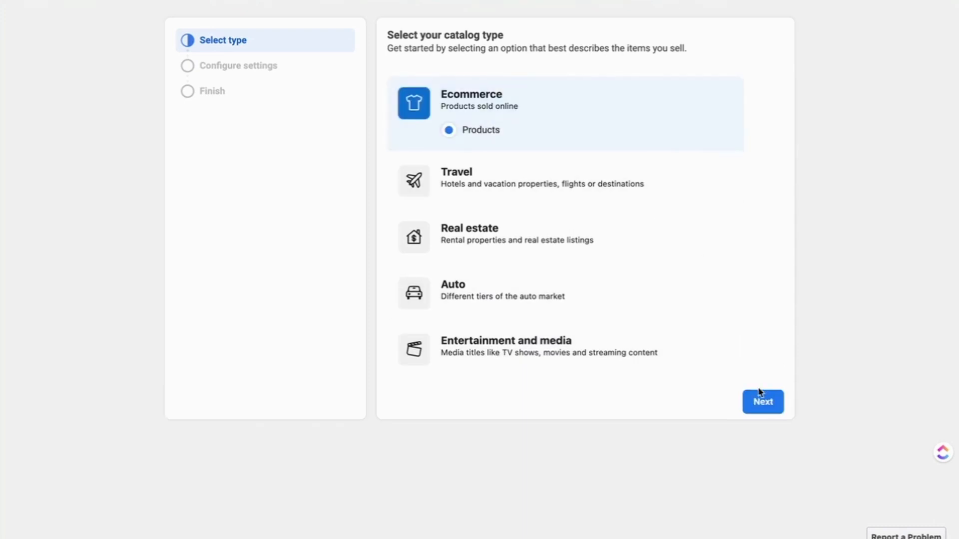
Step: Continue to catalog settings and name the catalog 'Test' with The Game as owner
click(762, 401)
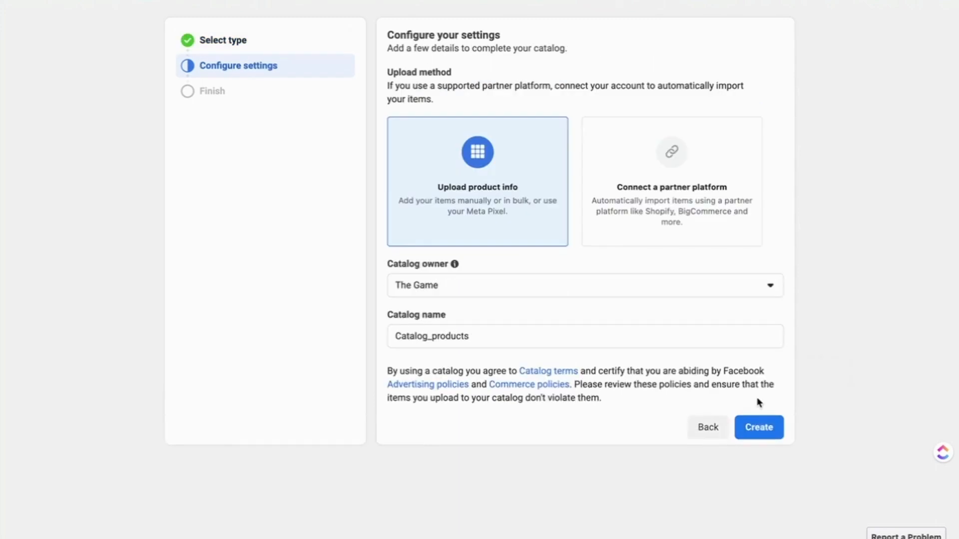
mouse_move(509, 205)
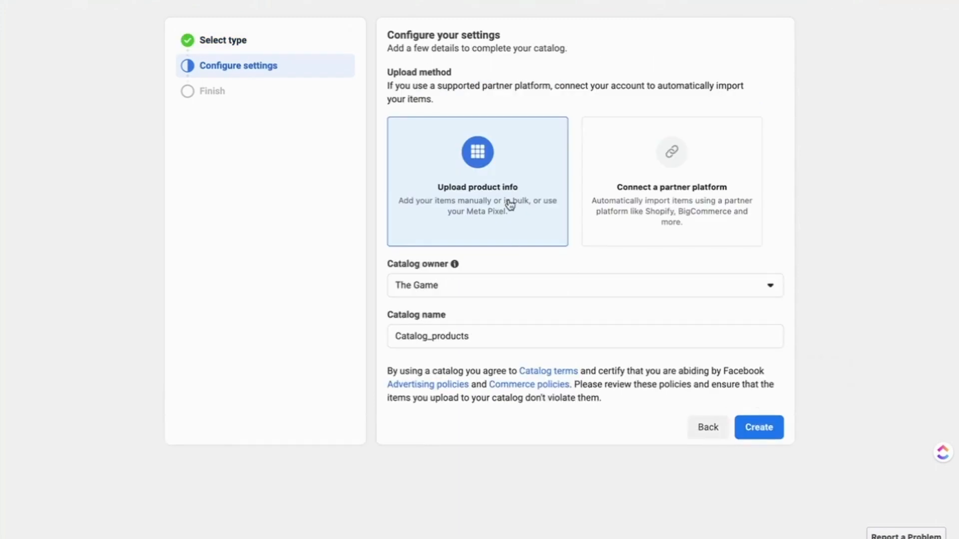
mouse_move(548, 115)
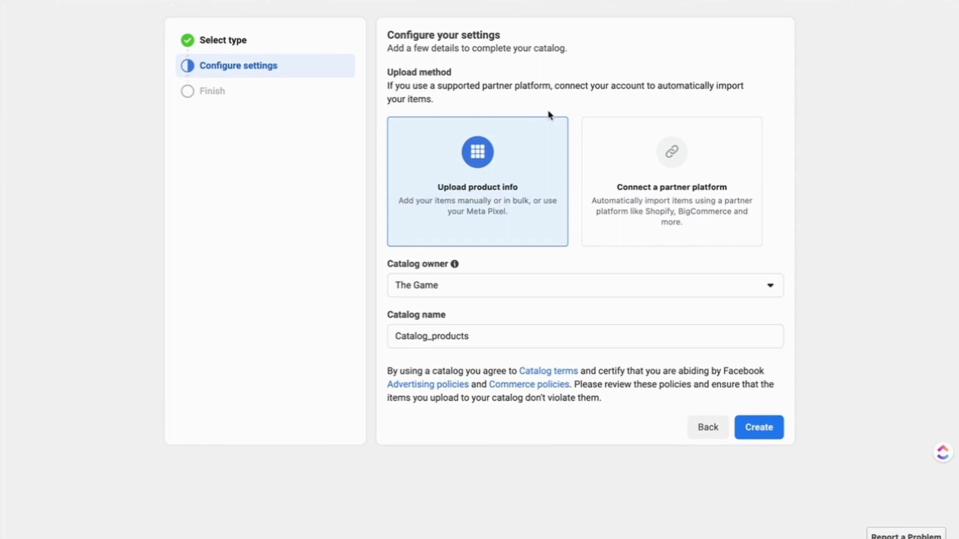
mouse_move(531, 203)
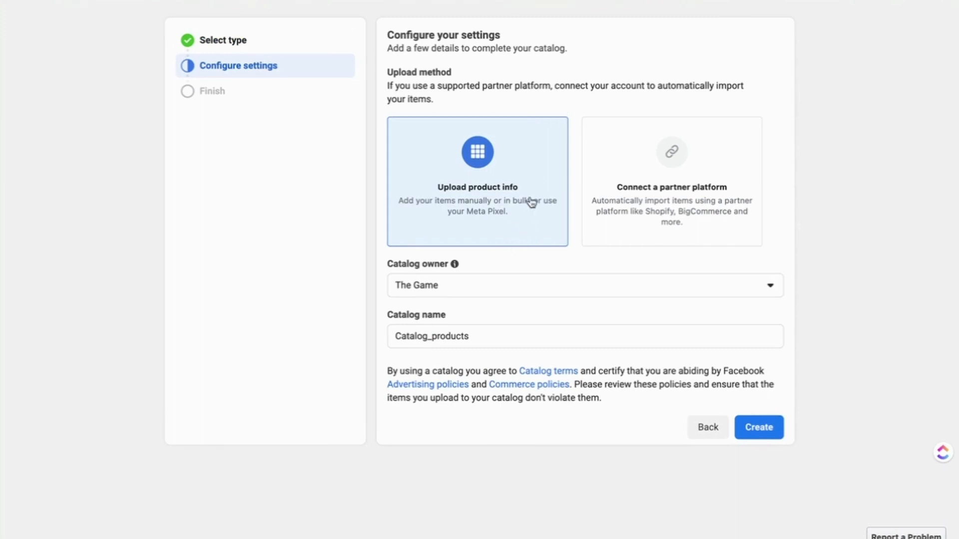
mouse_move(793, 296)
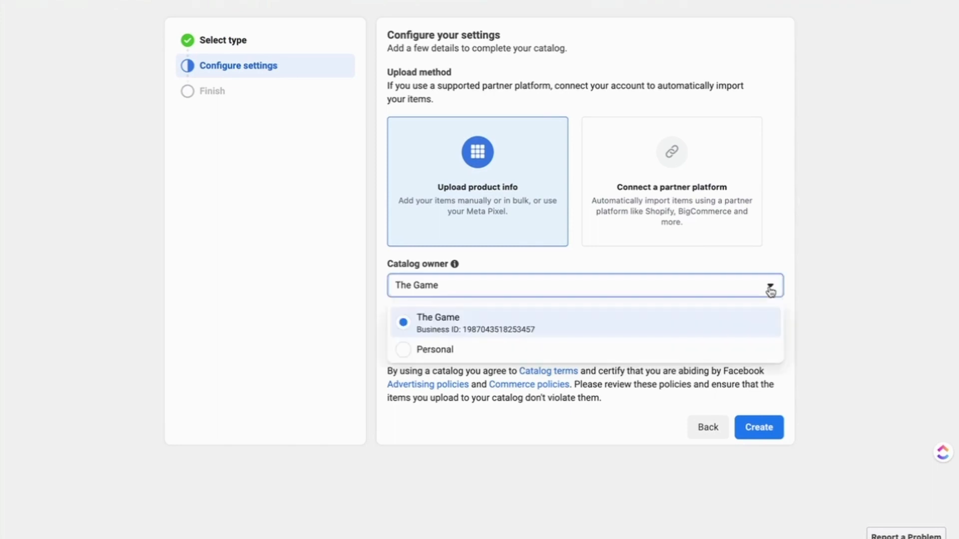
mouse_move(685, 327)
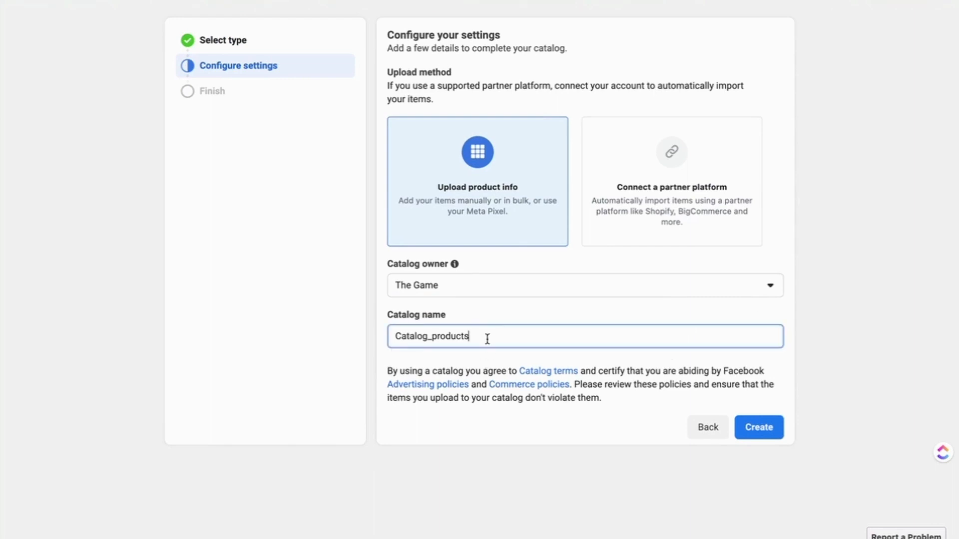
text(T)
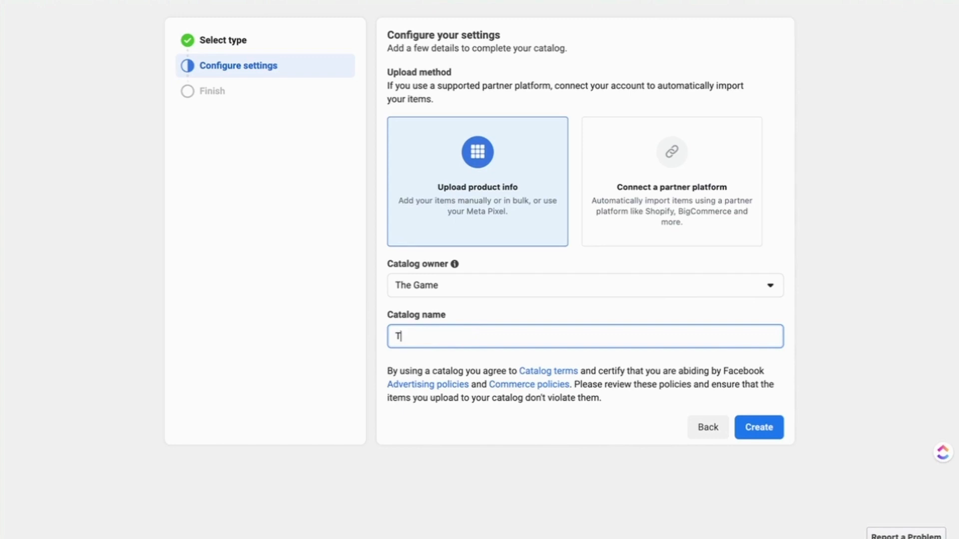
text(est)
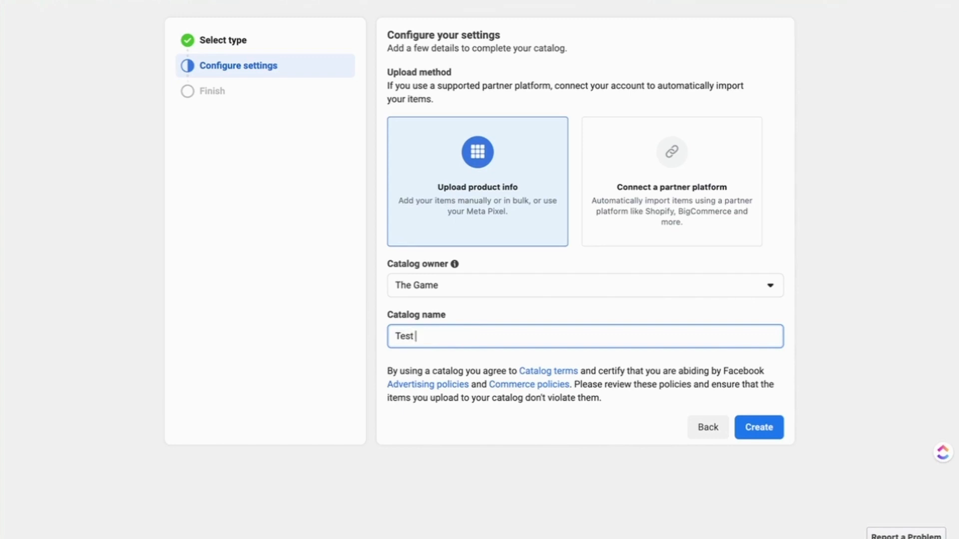
mouse_move(650, 330)
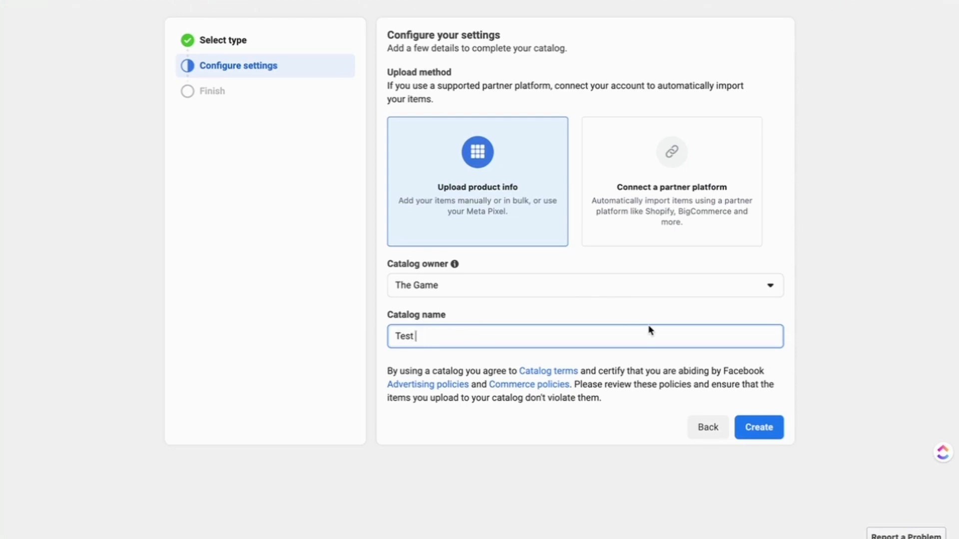
mouse_move(689, 315)
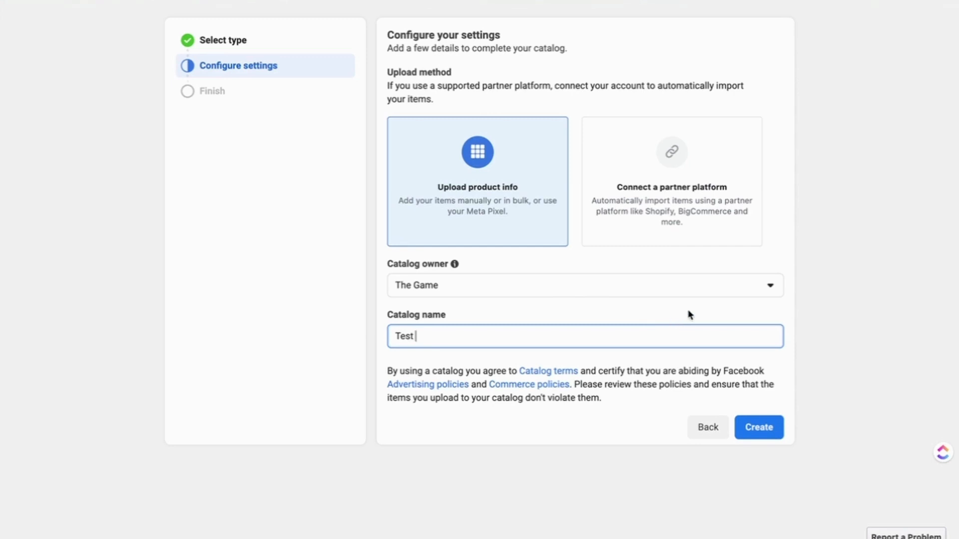
mouse_move(551, 222)
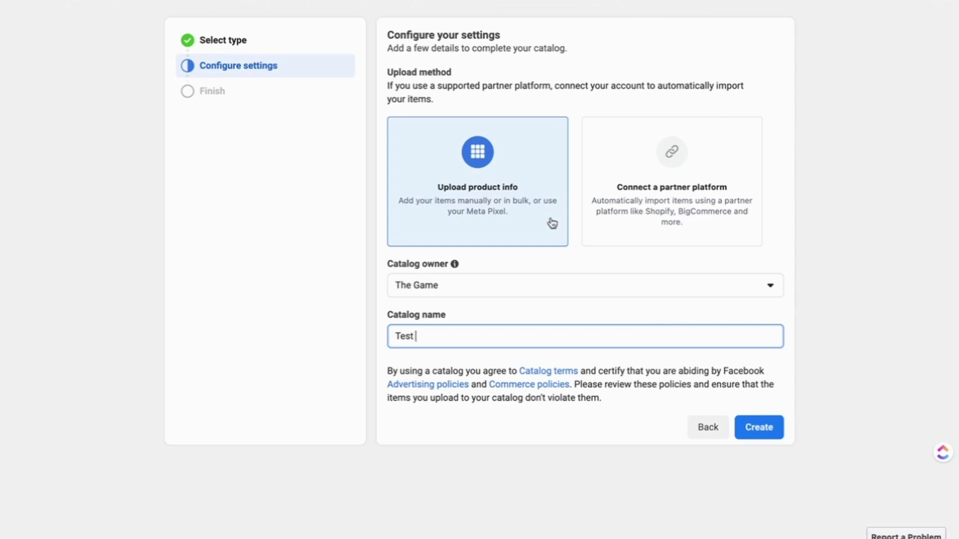
mouse_move(542, 220)
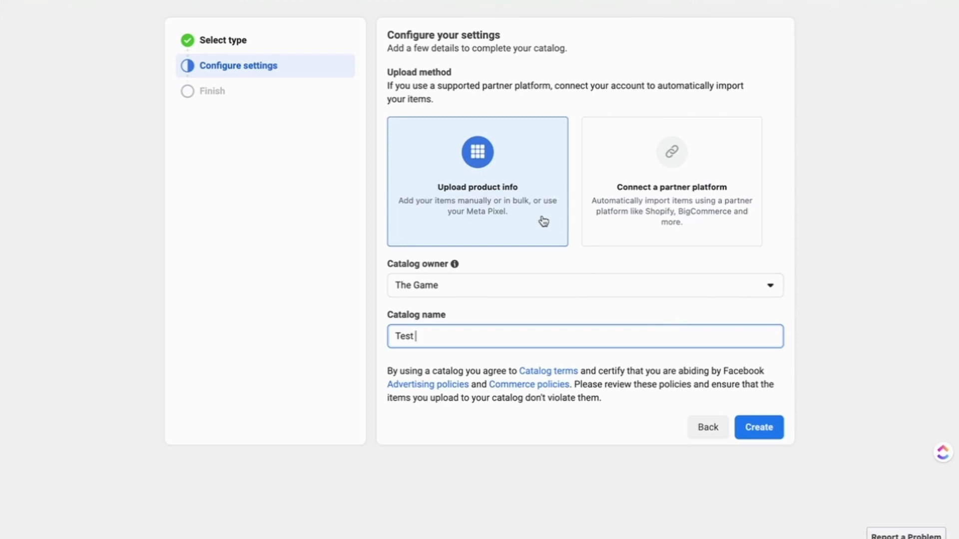
mouse_move(535, 223)
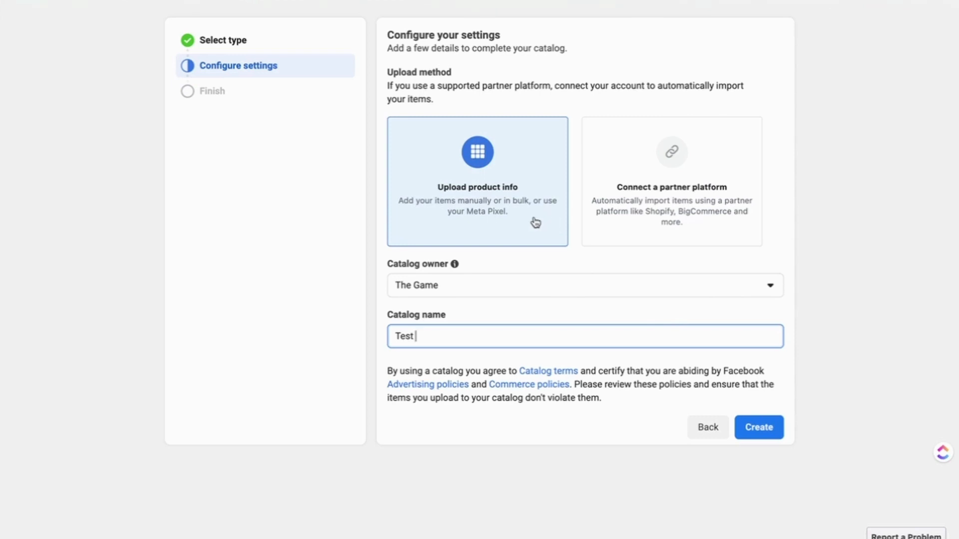
mouse_move(651, 222)
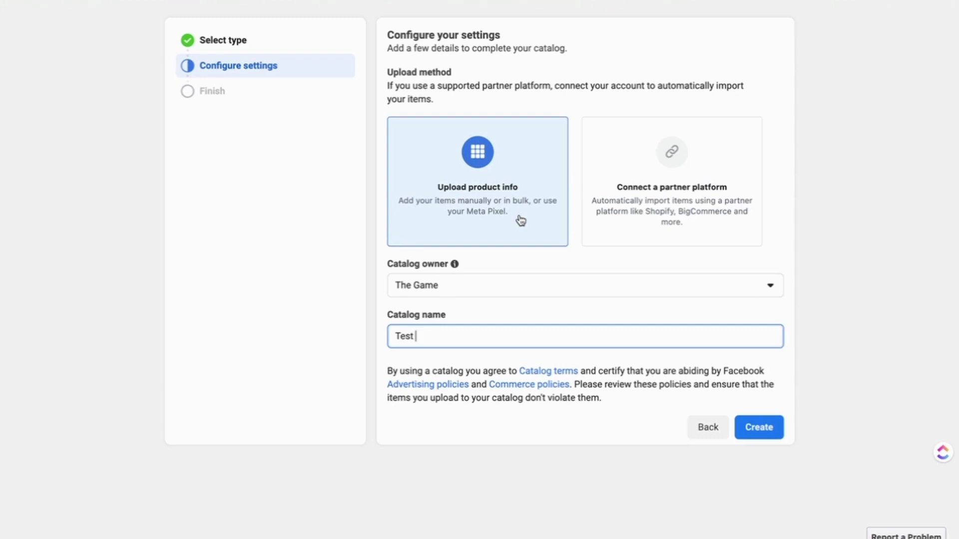
mouse_move(671, 183)
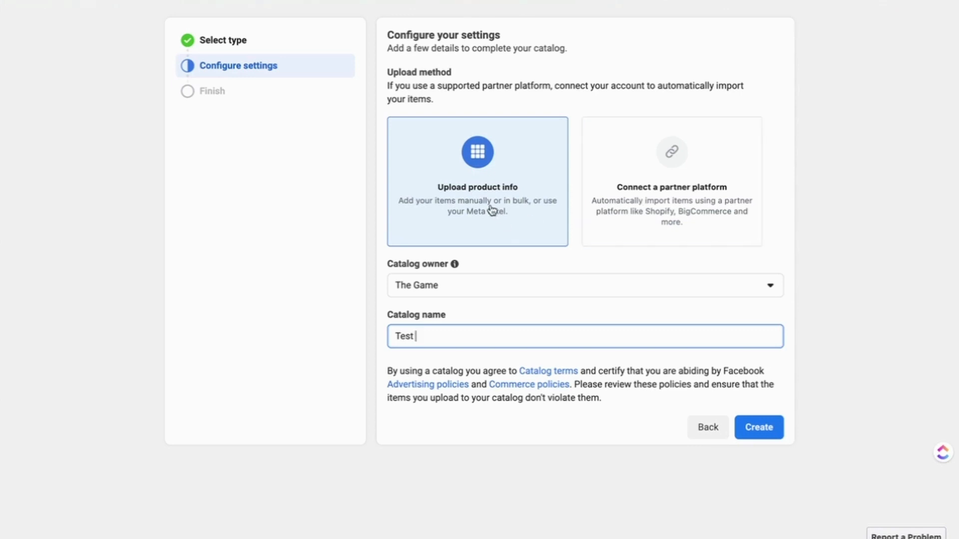
mouse_move(738, 410)
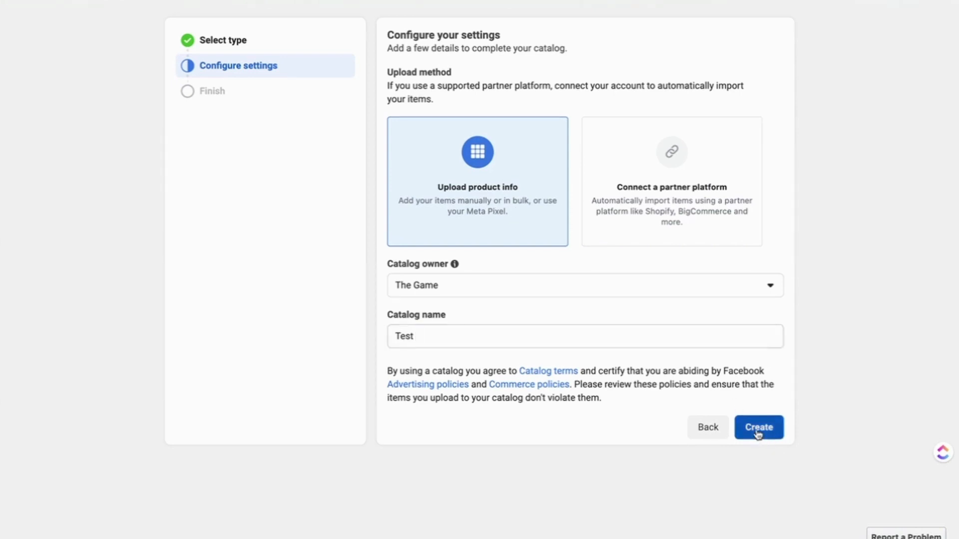
Step: Create the Test catalog and view its empty overview
click(758, 427)
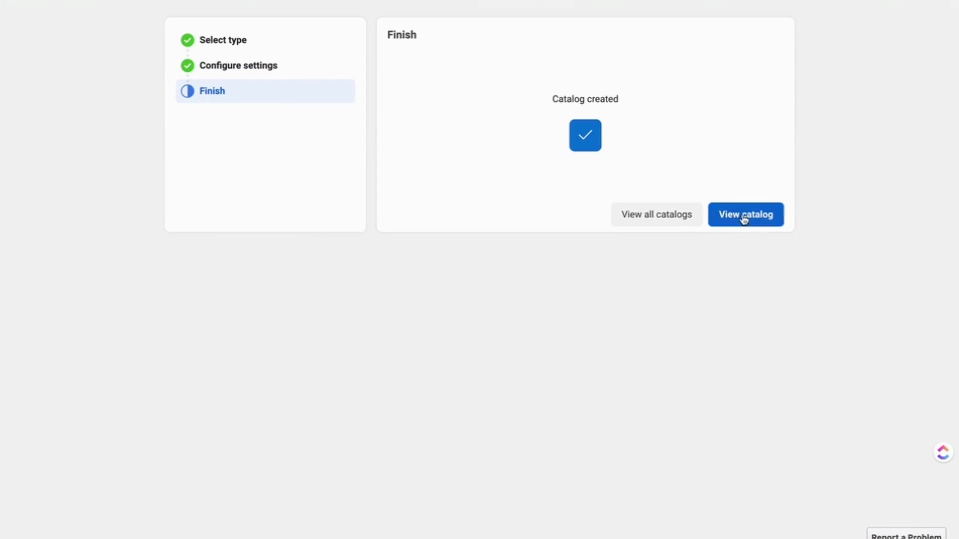
click(744, 214)
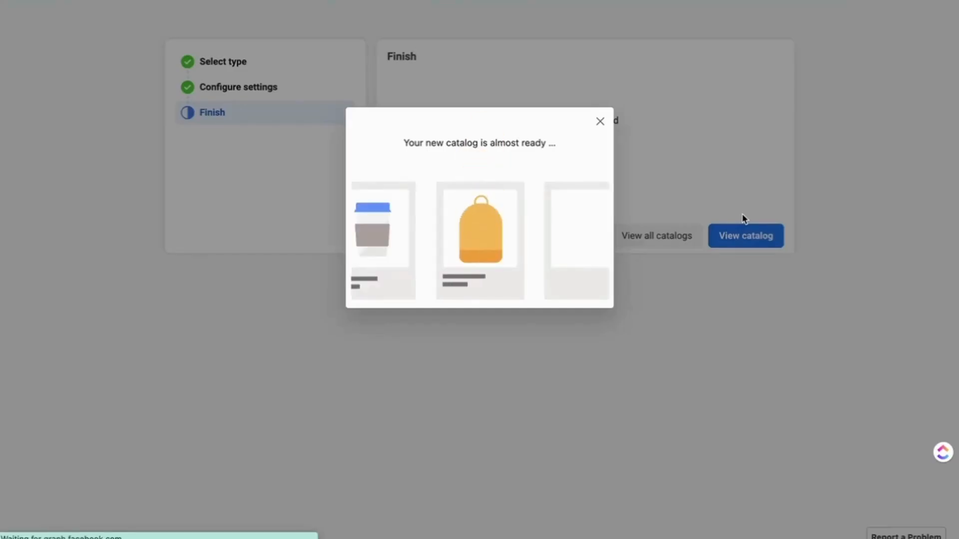
click(600, 121)
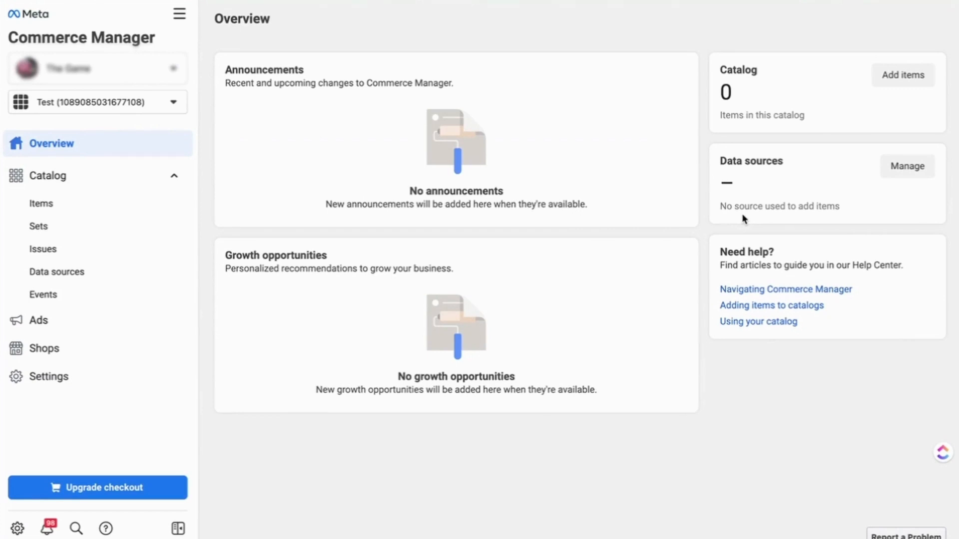
mouse_move(899, 103)
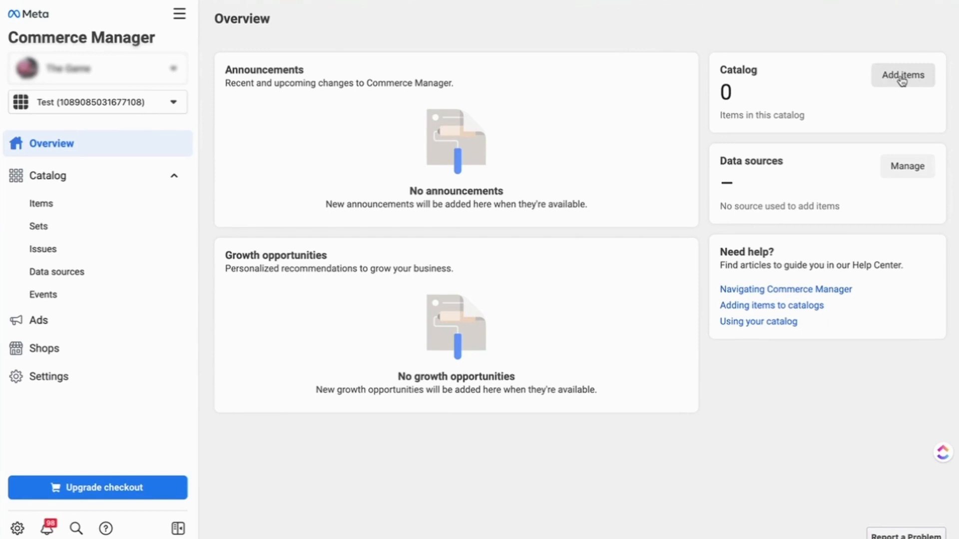
Step: Start adding items to the empty catalog, keeping the Manual method
click(57, 272)
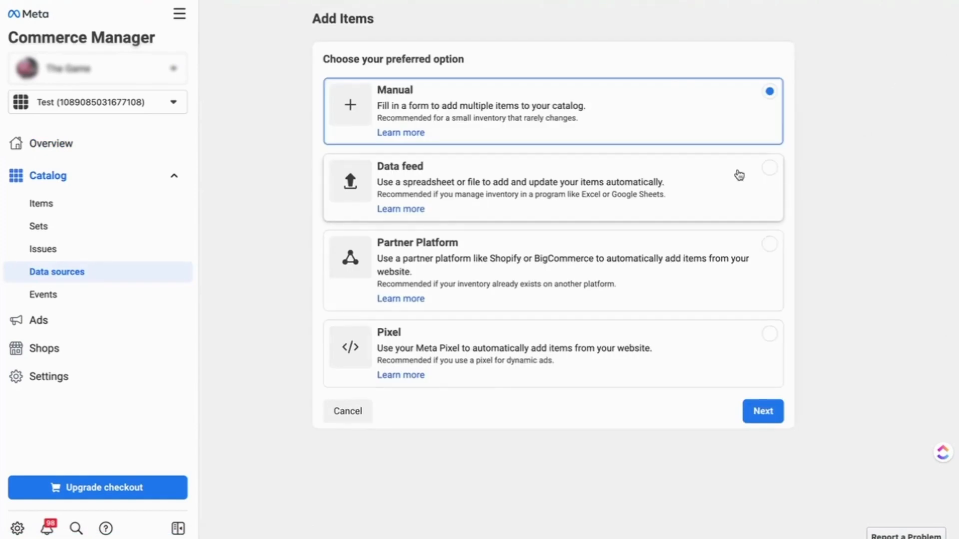
mouse_move(727, 36)
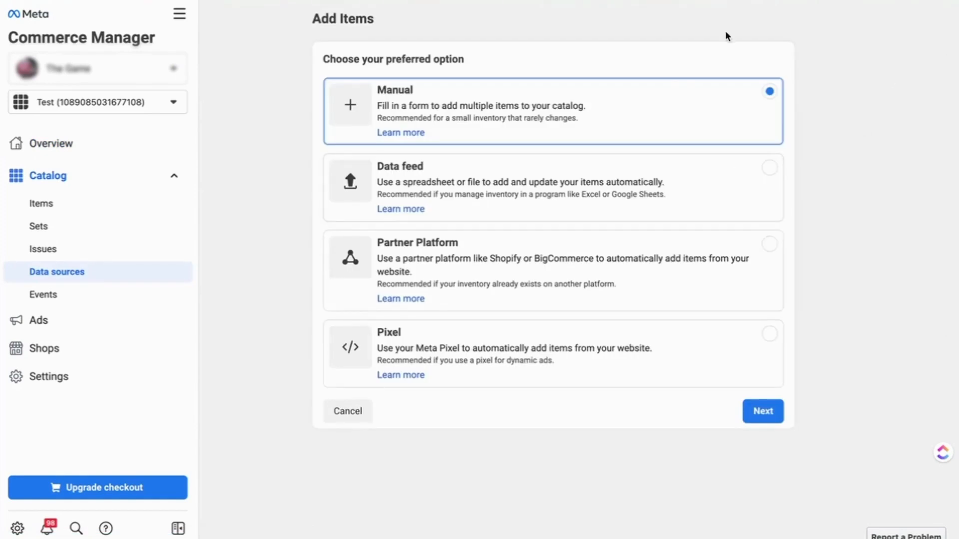
mouse_move(724, 60)
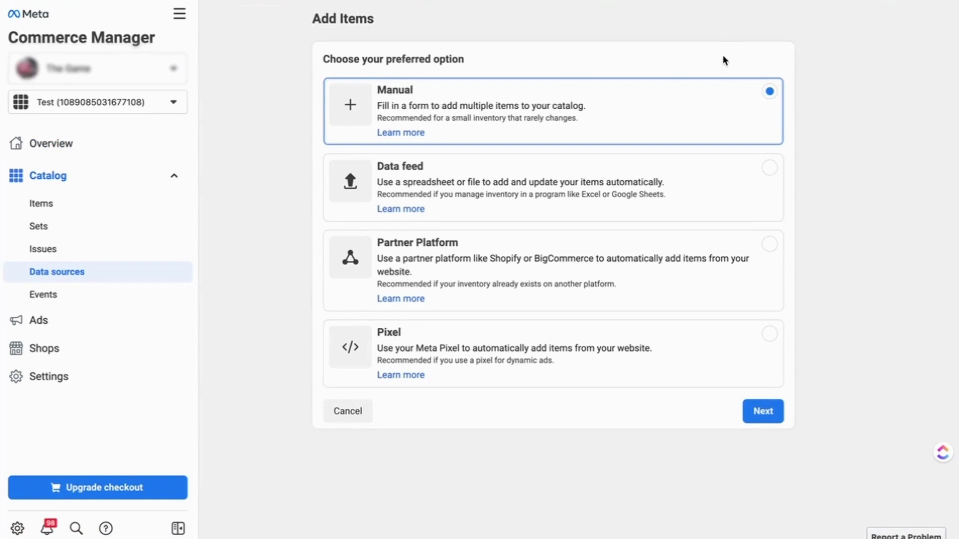
mouse_move(718, 65)
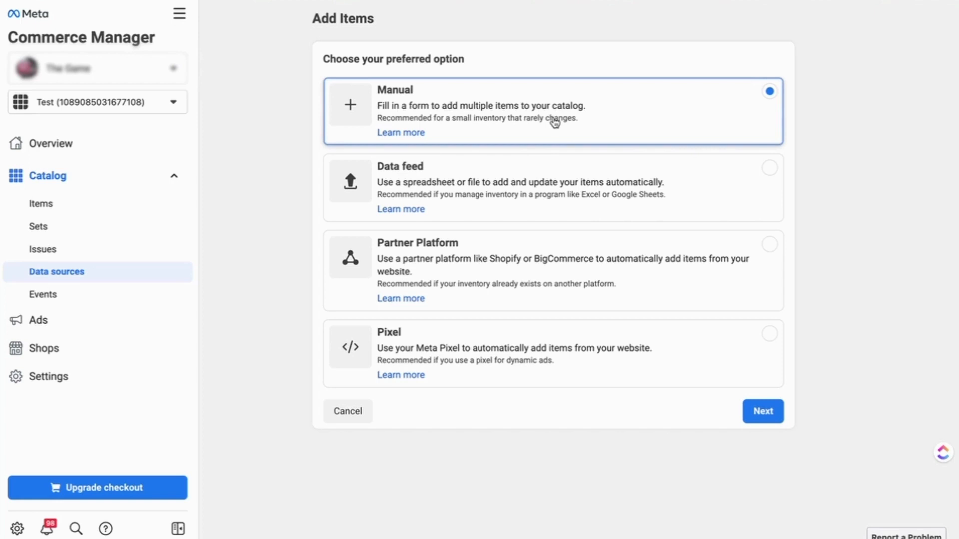
mouse_move(521, 128)
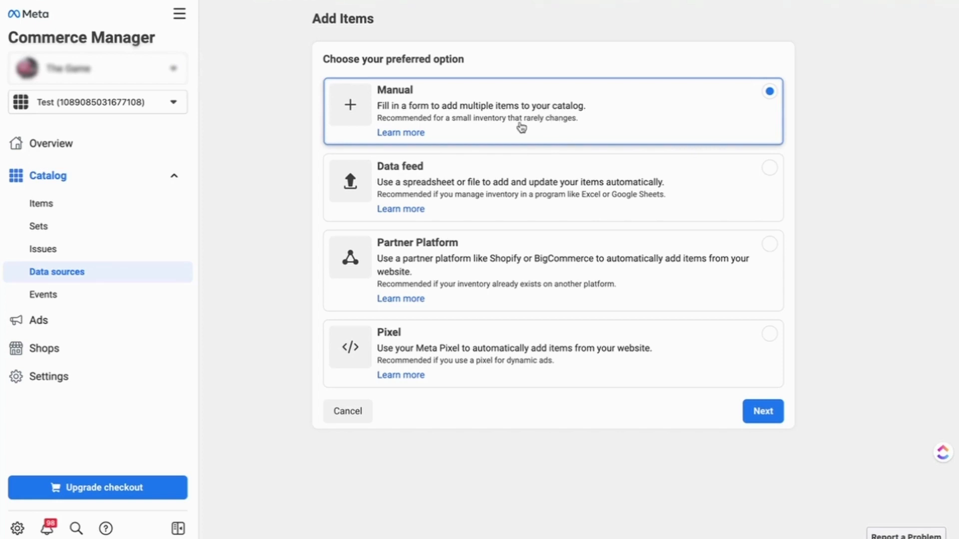
mouse_move(495, 126)
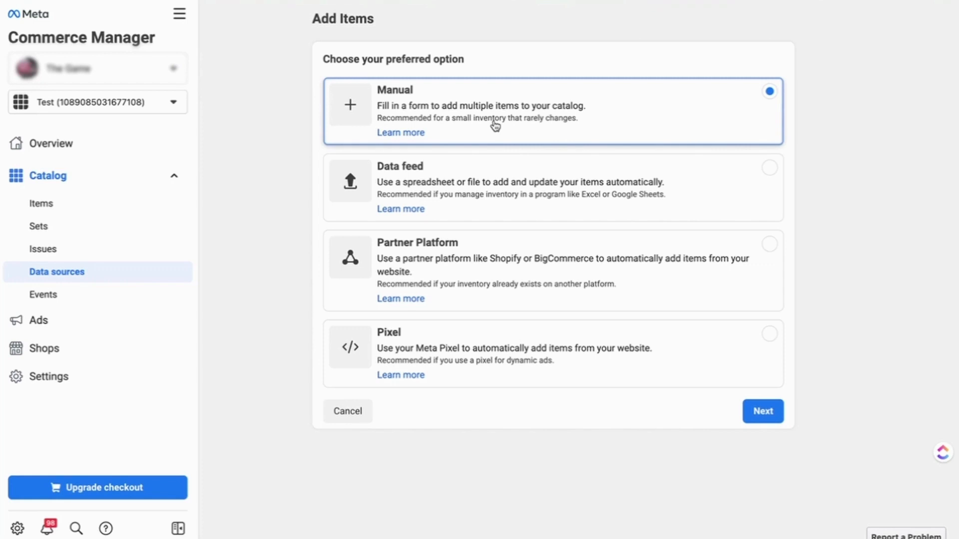
click(762, 411)
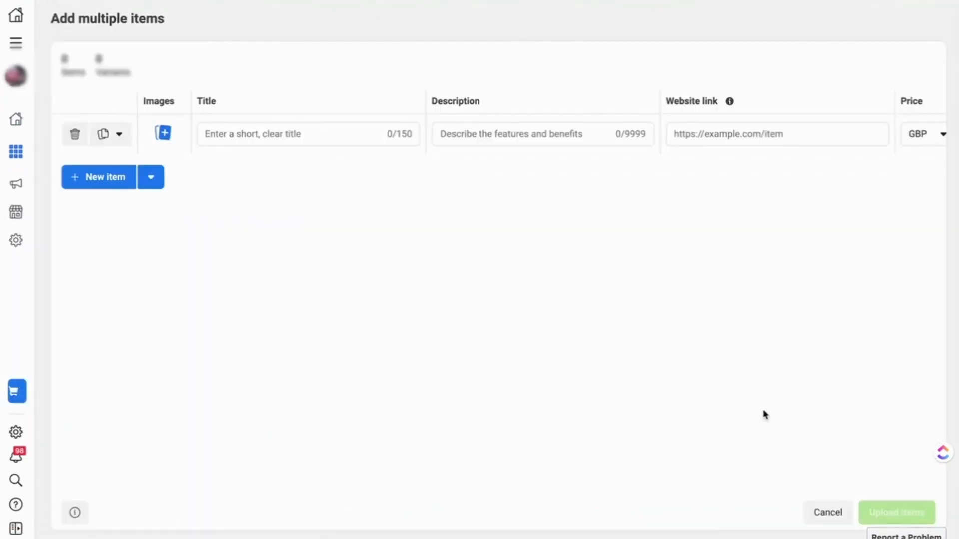
mouse_move(578, 175)
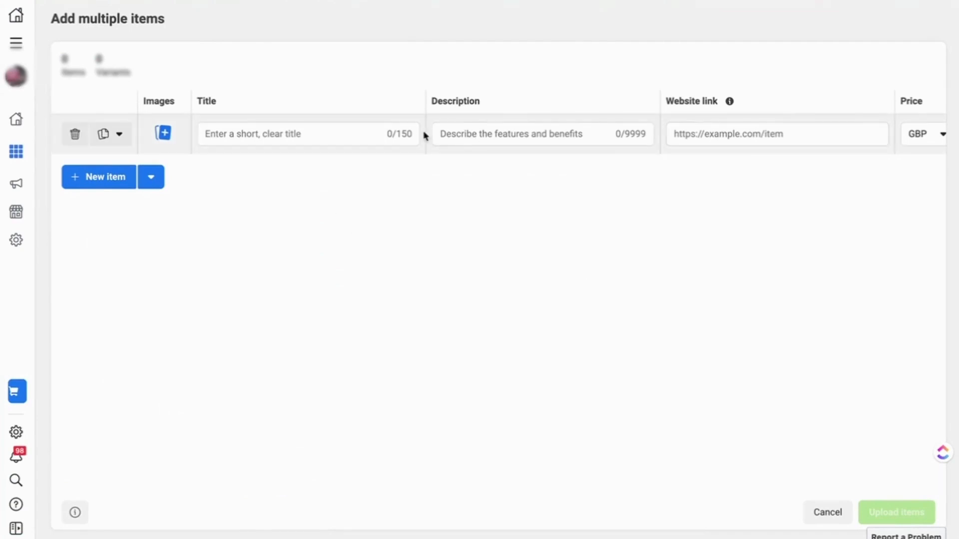
mouse_move(222, 152)
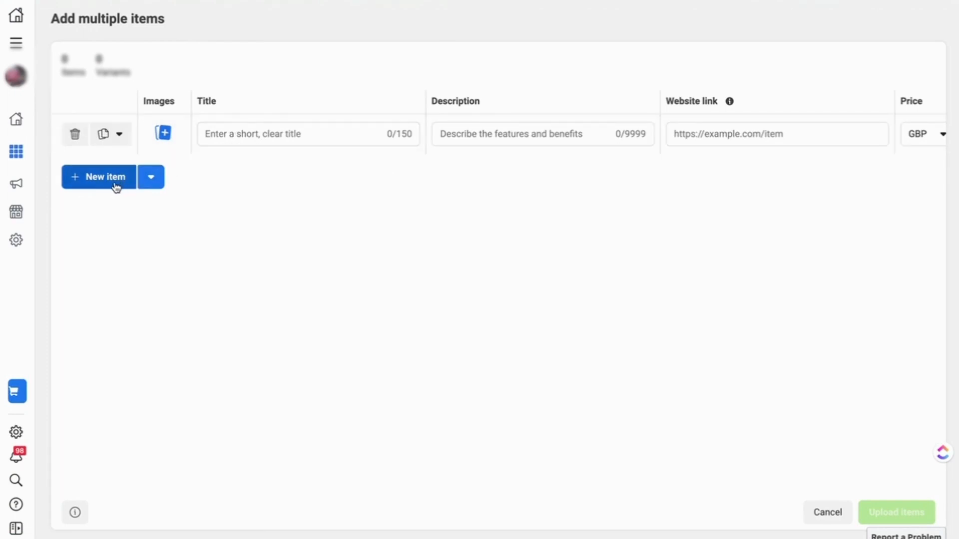
mouse_move(915, 438)
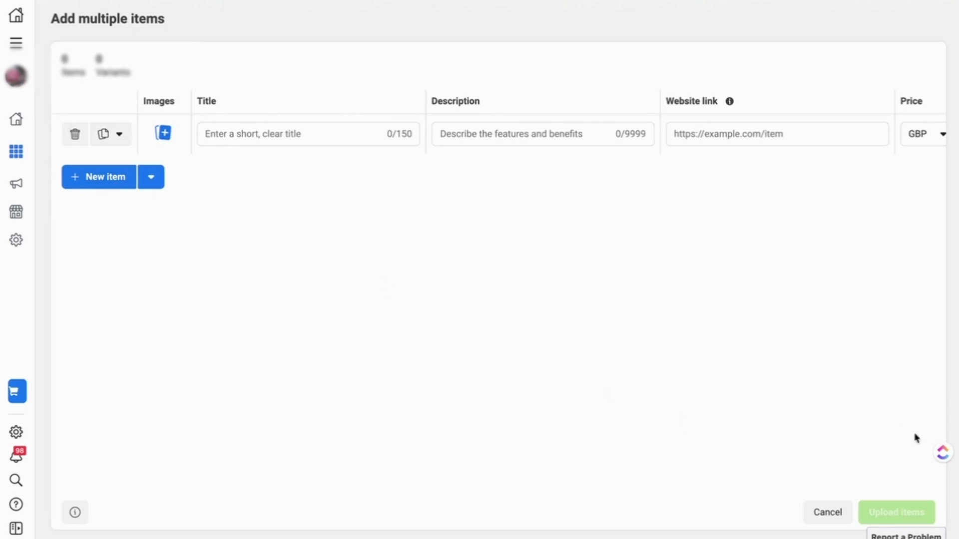
mouse_move(433, 311)
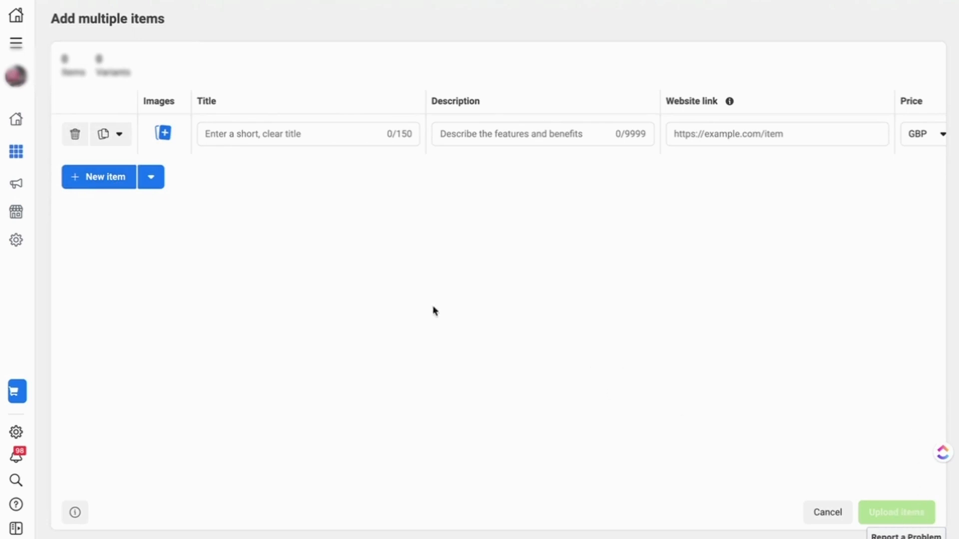
mouse_move(291, 69)
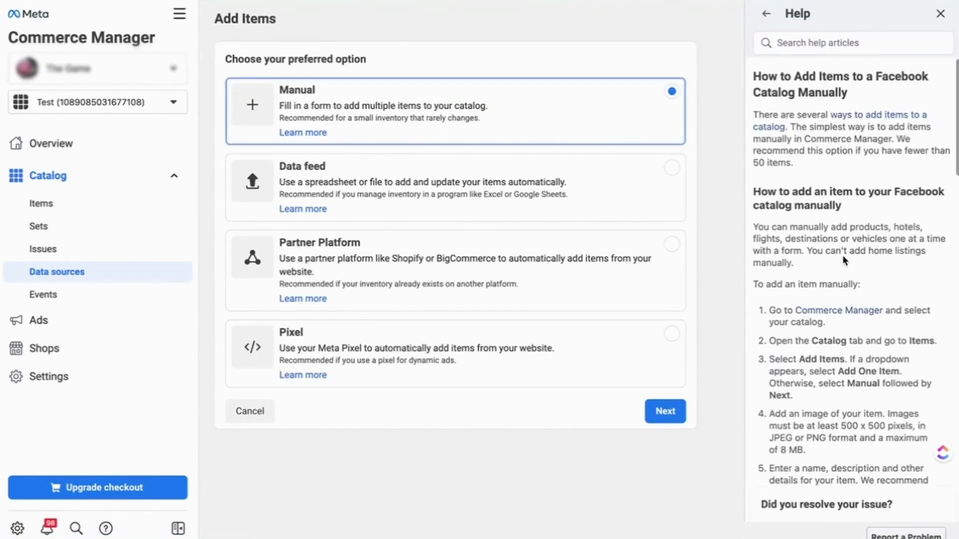
Step: Scroll through the help article's steps on adding items manually
scroll(down, 3)
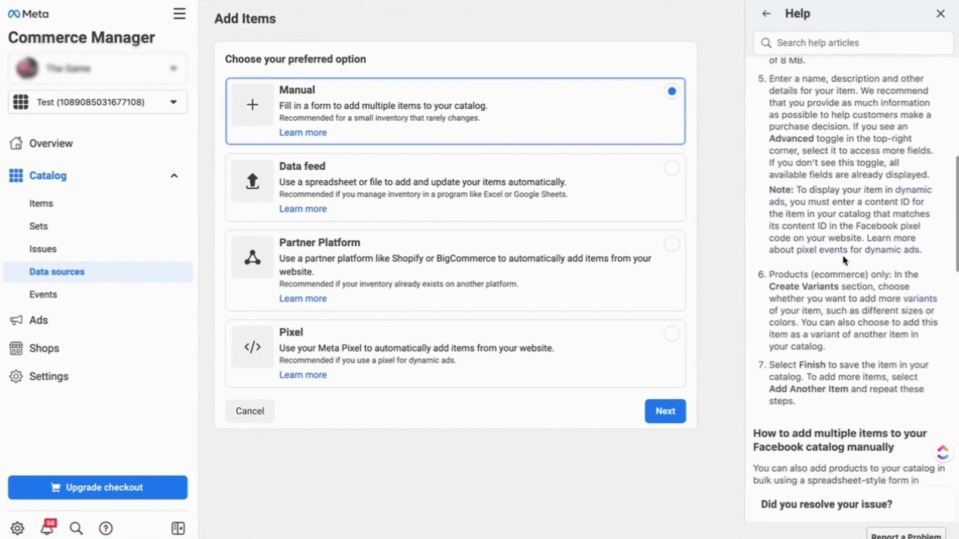
scroll(down, 3)
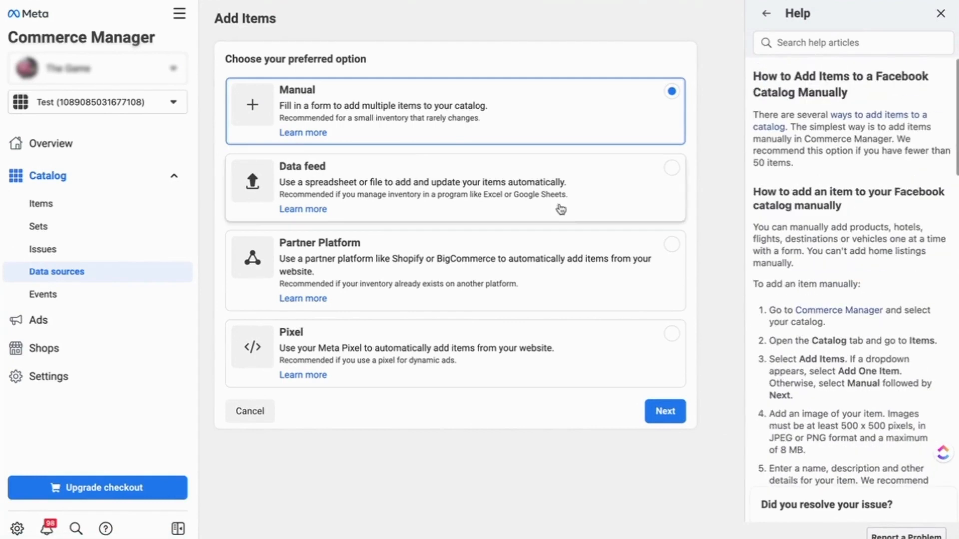
mouse_move(565, 208)
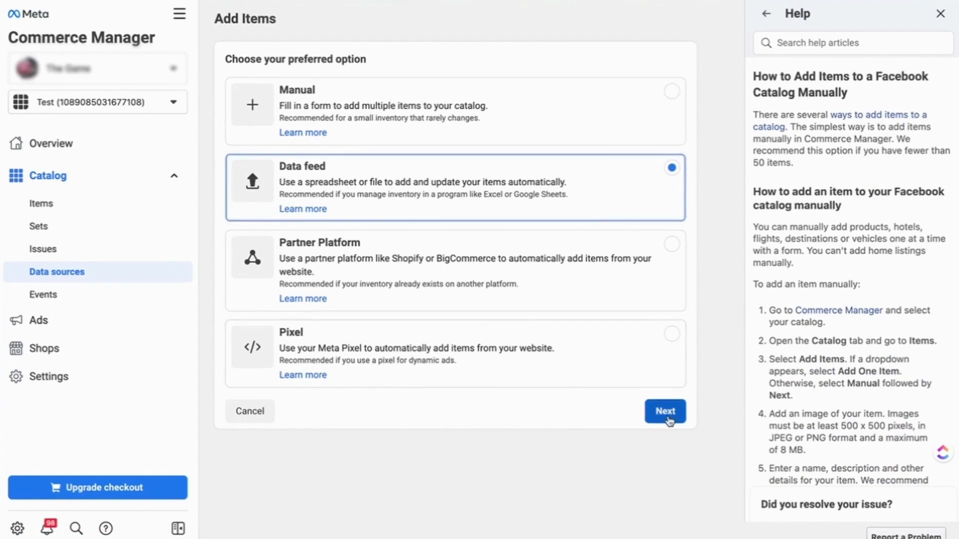
Step: Proceed into the Data feed flow showing the spreadsheet upload intro
click(664, 411)
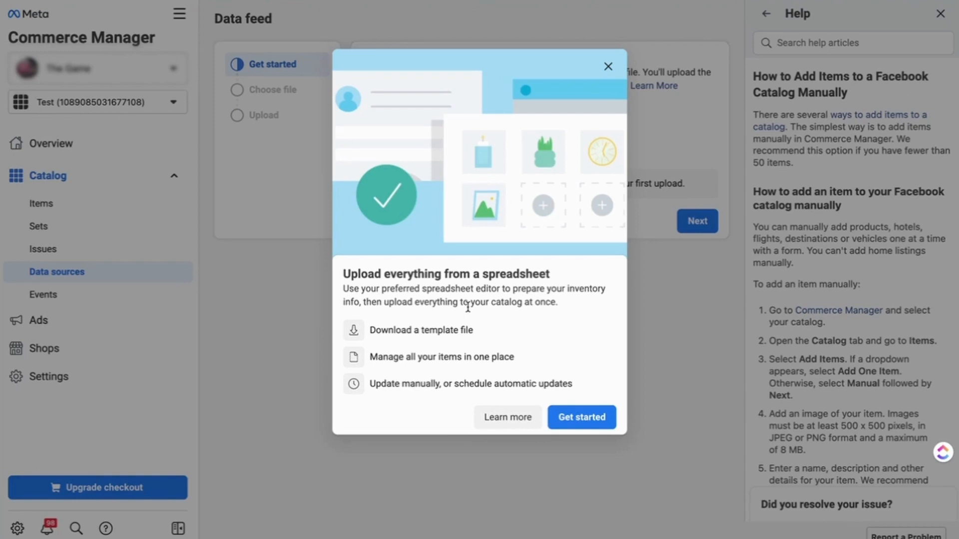
mouse_move(565, 299)
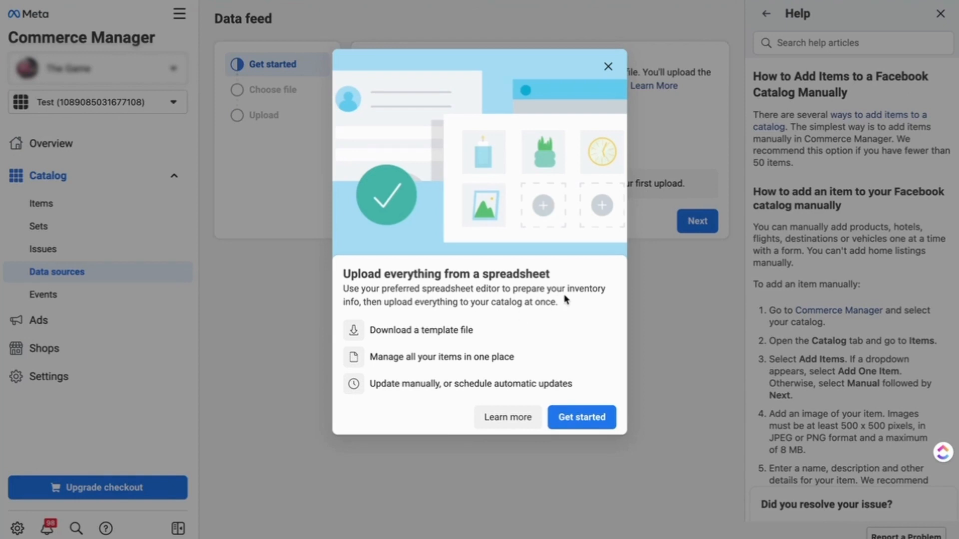
mouse_move(571, 323)
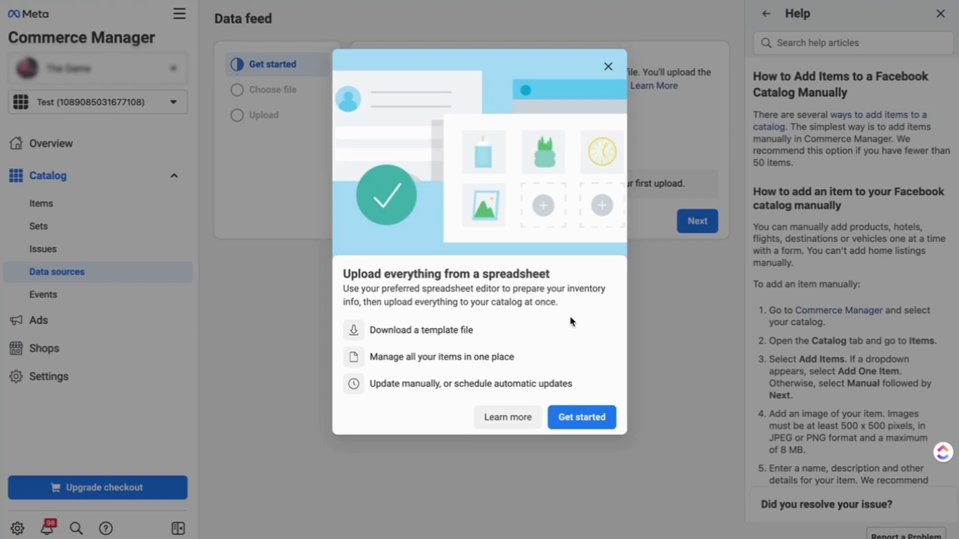
mouse_move(608, 66)
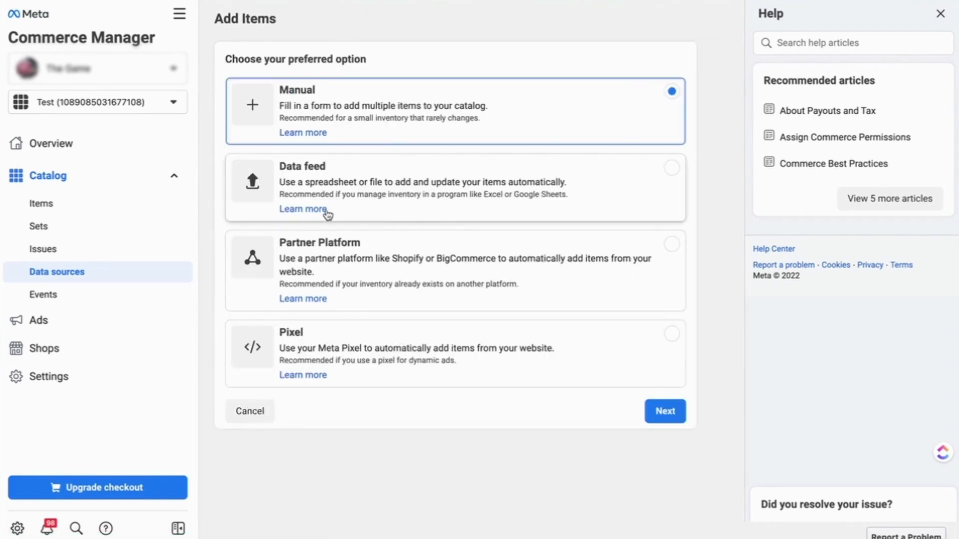
Step: Read the Learn more help article on uploading catalog items with a data feed
click(303, 209)
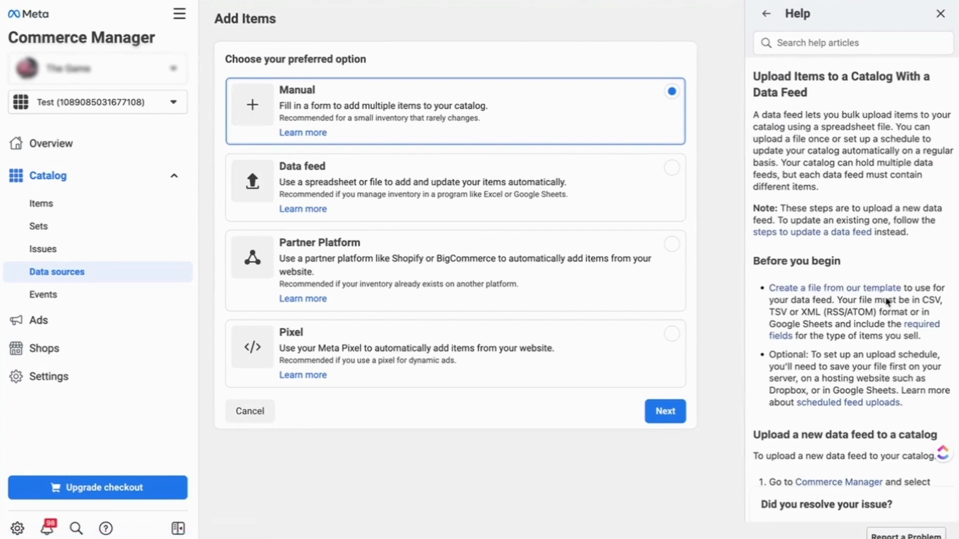
scroll(down, 3)
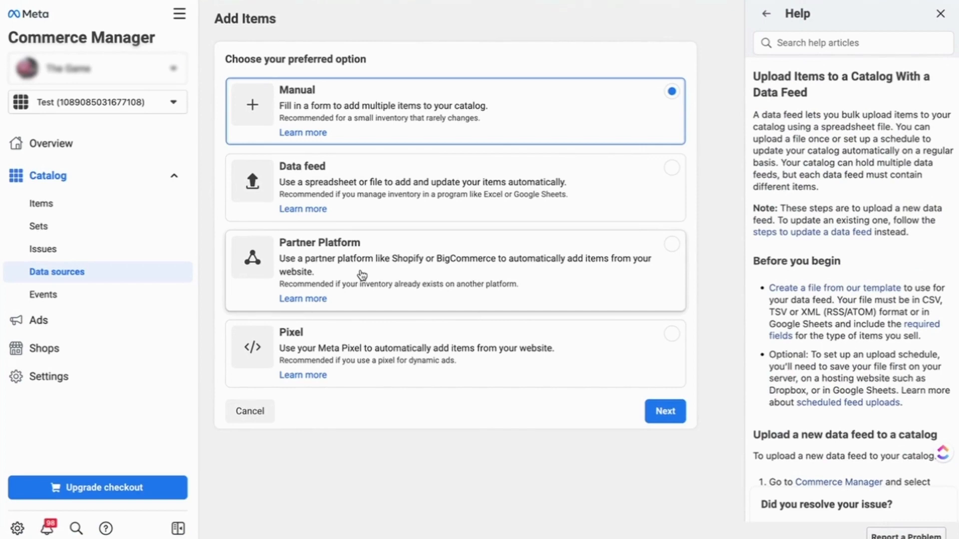
Step: Choose Partner Platform as the way to add items and select Shopify for its setup prompt
click(454, 271)
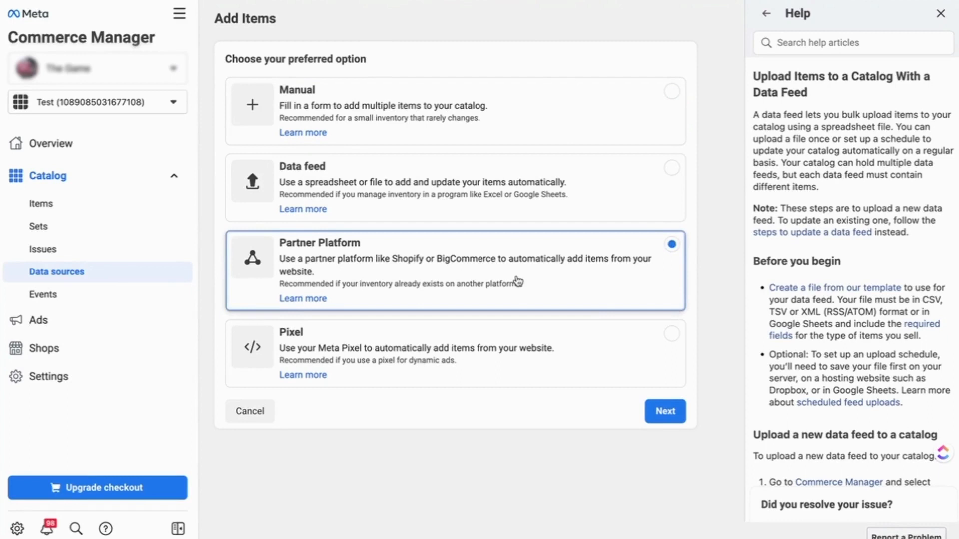
click(664, 411)
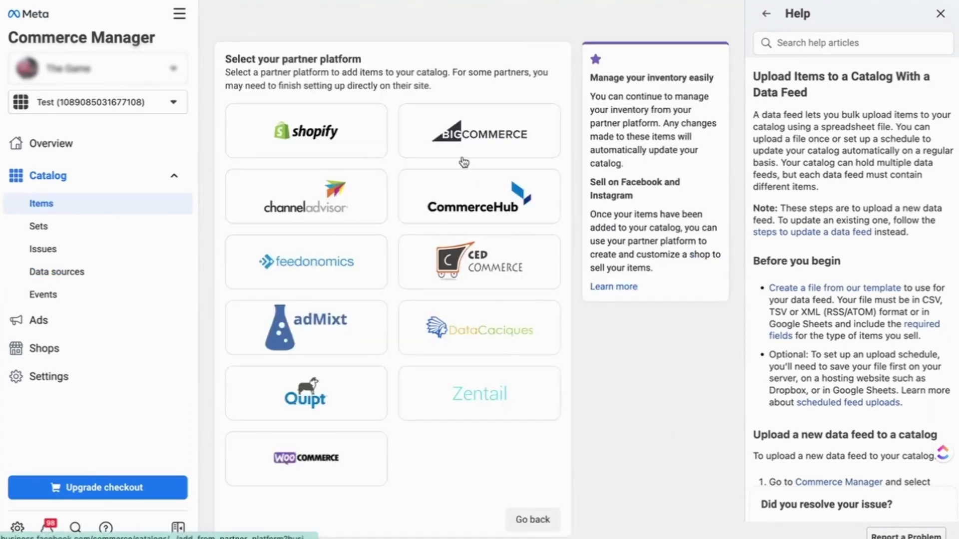
mouse_move(386, 443)
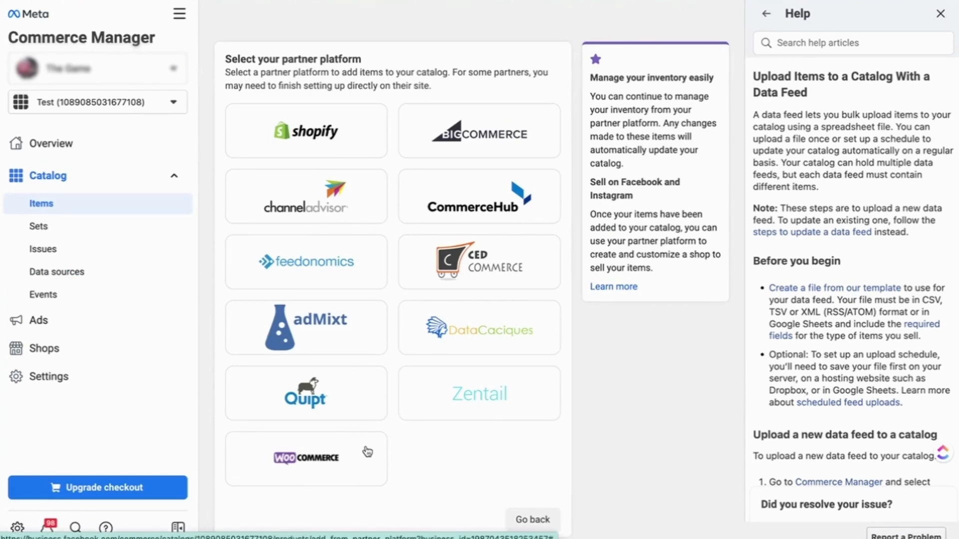
click(306, 130)
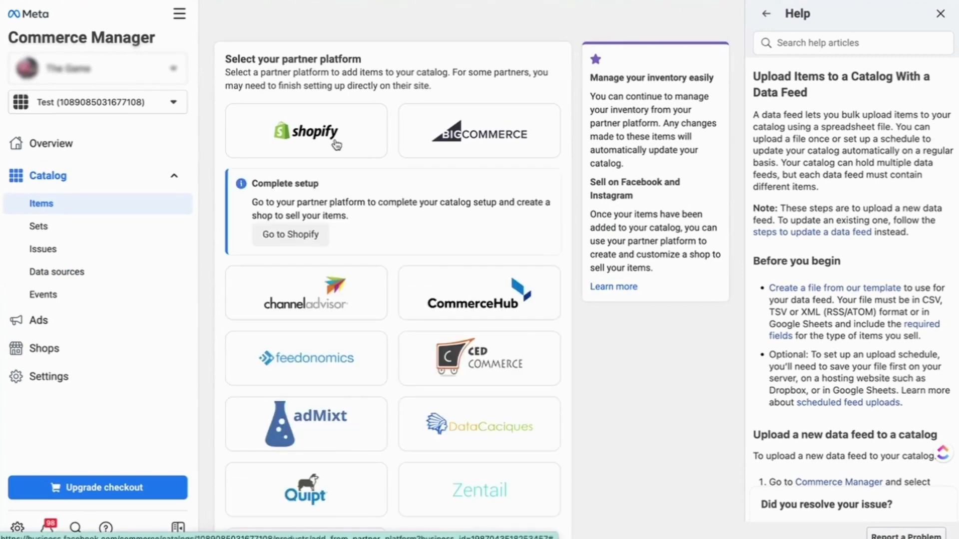
mouse_move(332, 147)
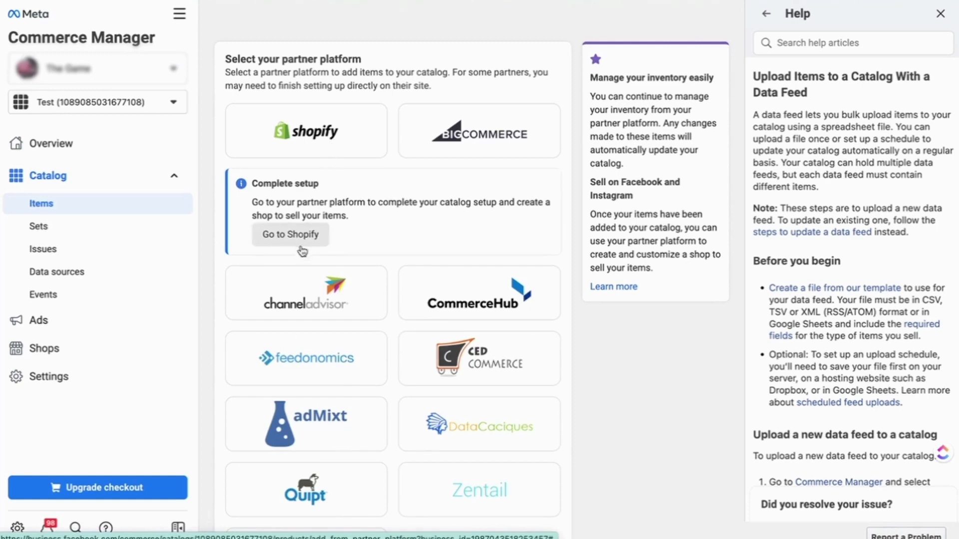
mouse_move(308, 244)
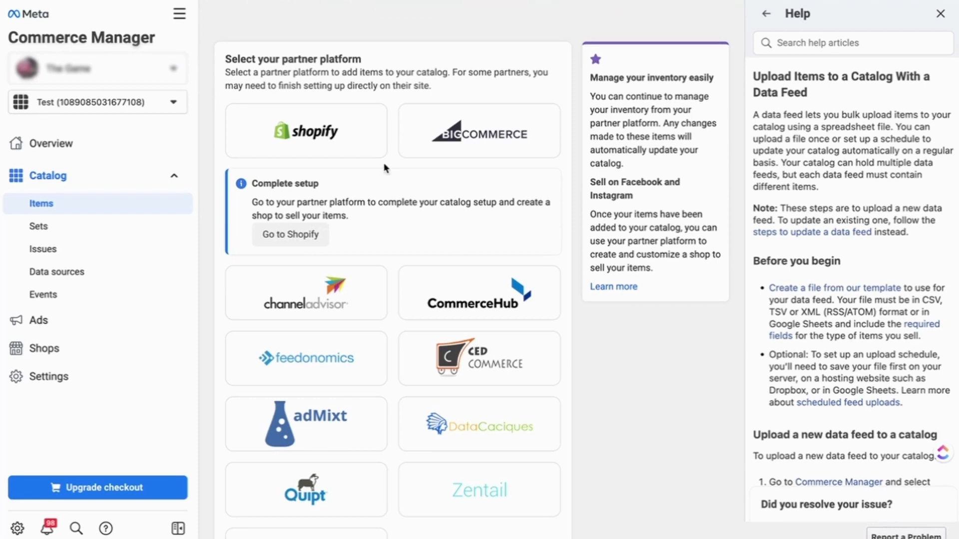
Step: Scroll the partner platform list down toward the WooCommerce tile
scroll(down, 3)
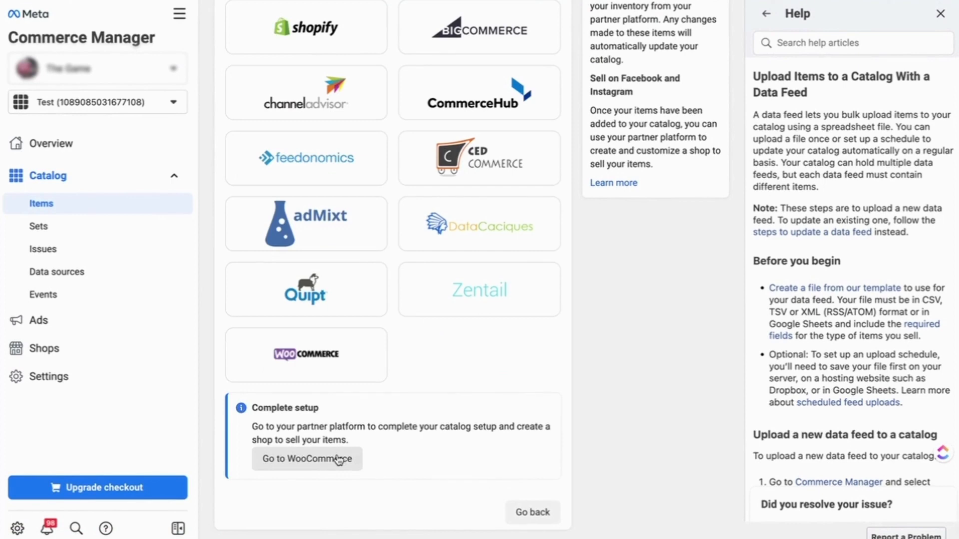
mouse_move(393, 307)
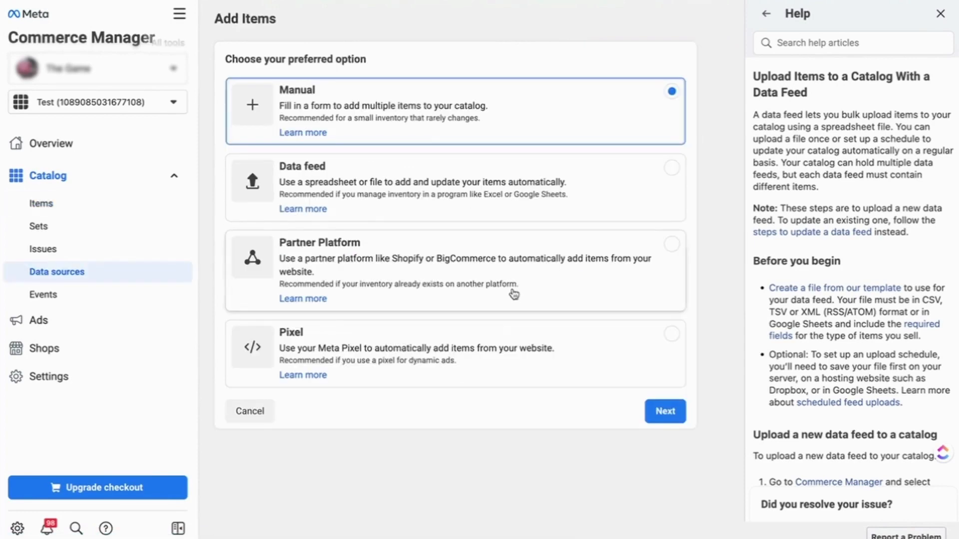
mouse_move(472, 357)
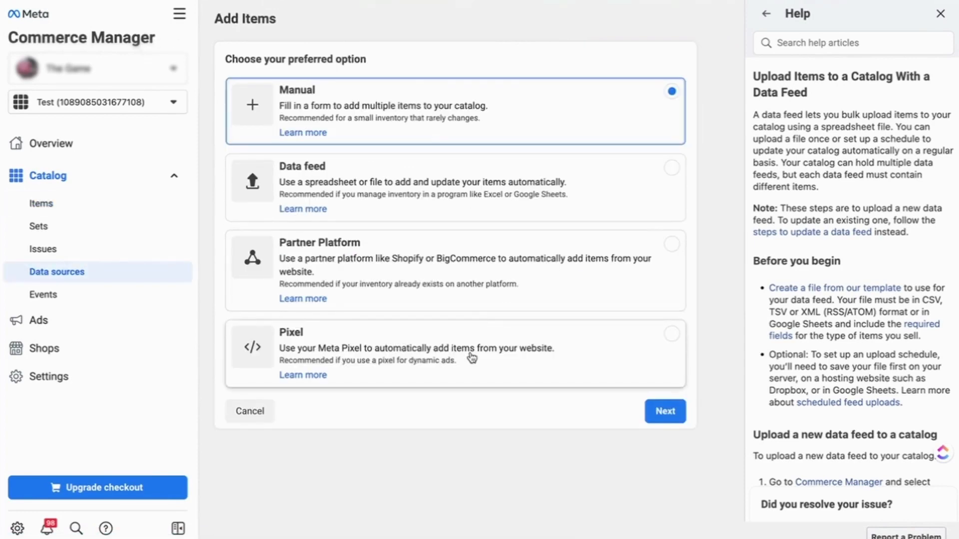
mouse_move(471, 357)
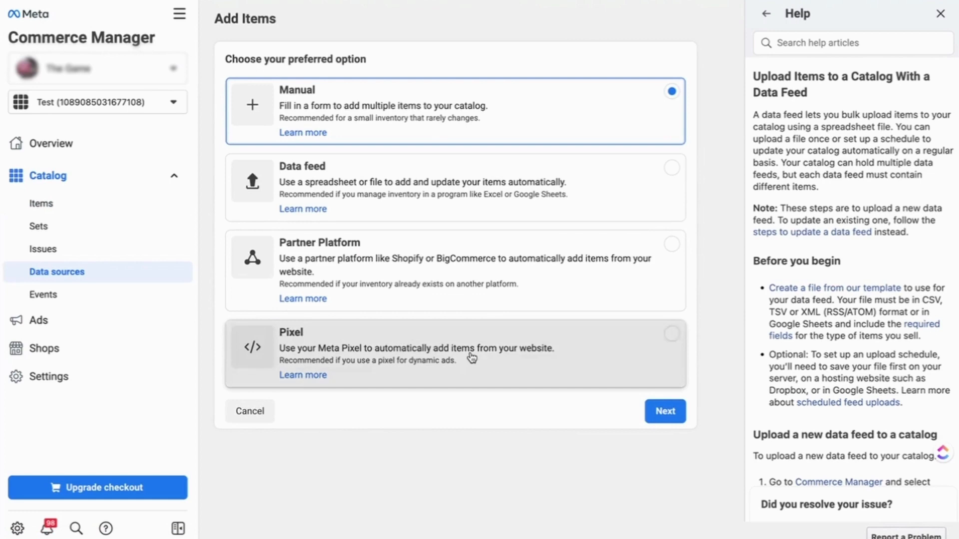
Step: Proceed with Pixel to reach the Add items with pixel page showing one connected pixel
click(665, 411)
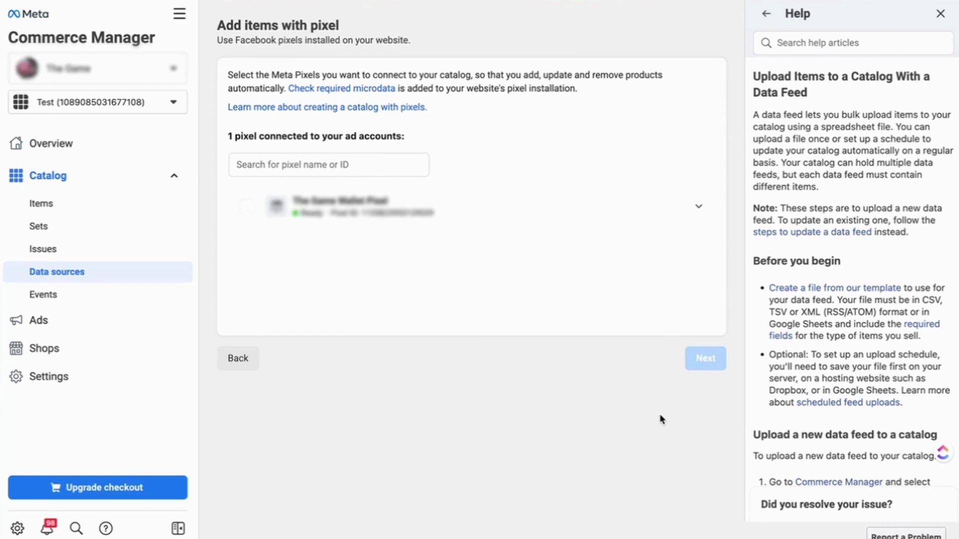
mouse_move(650, 420)
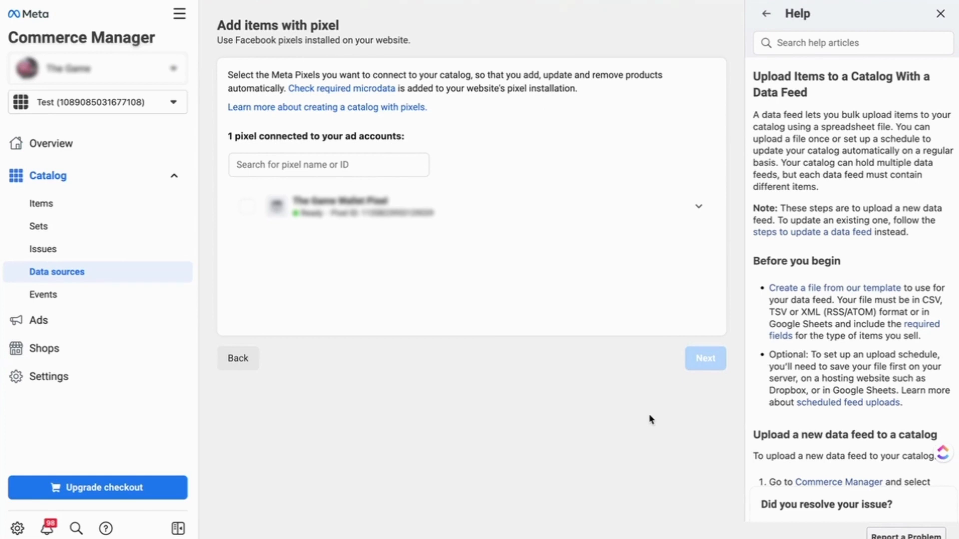
mouse_move(435, 257)
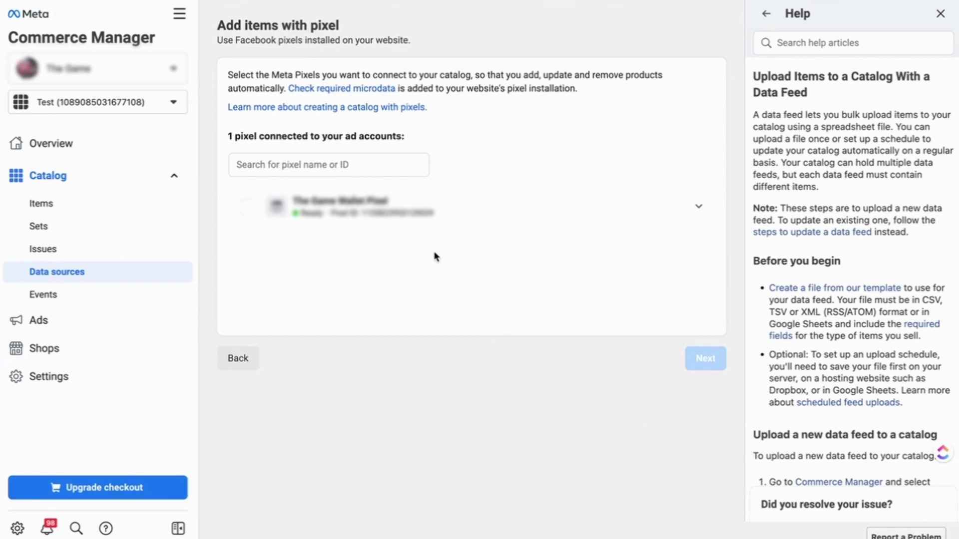
mouse_move(413, 218)
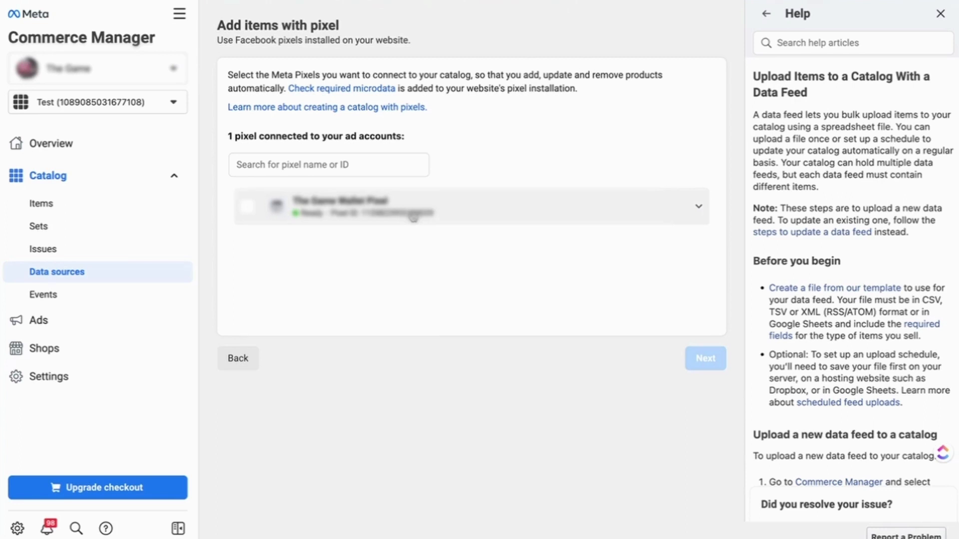
mouse_move(249, 226)
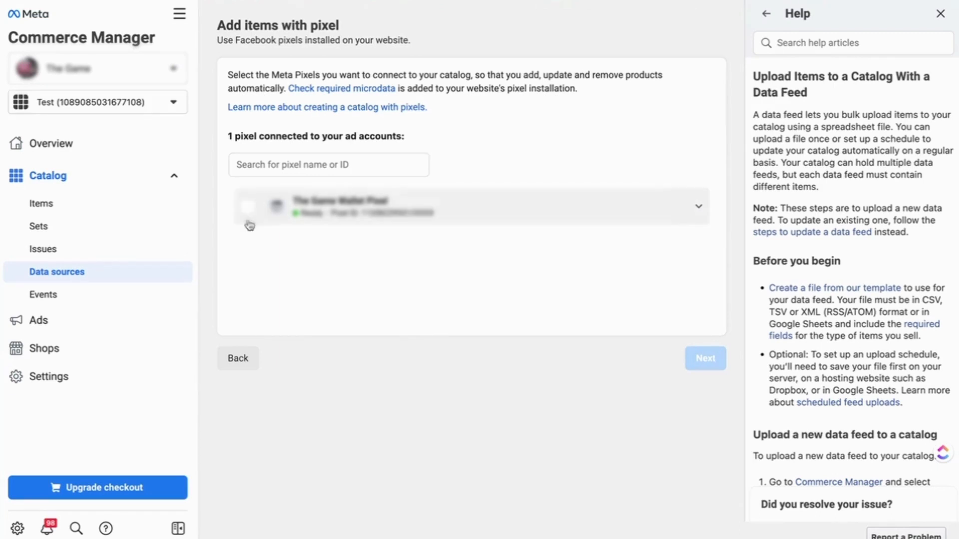
click(248, 206)
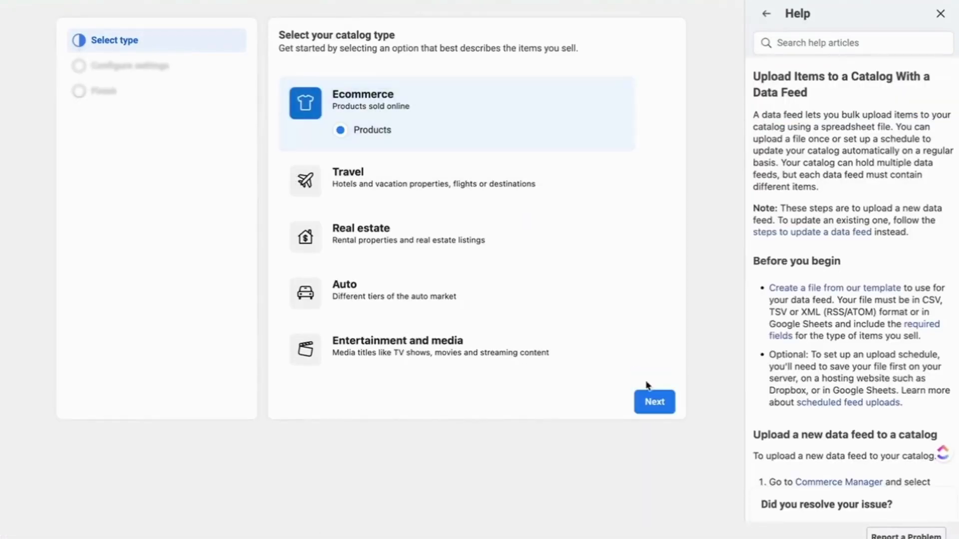
Step: Create an Ecommerce catalog named 'test' and view its empty overview
click(654, 402)
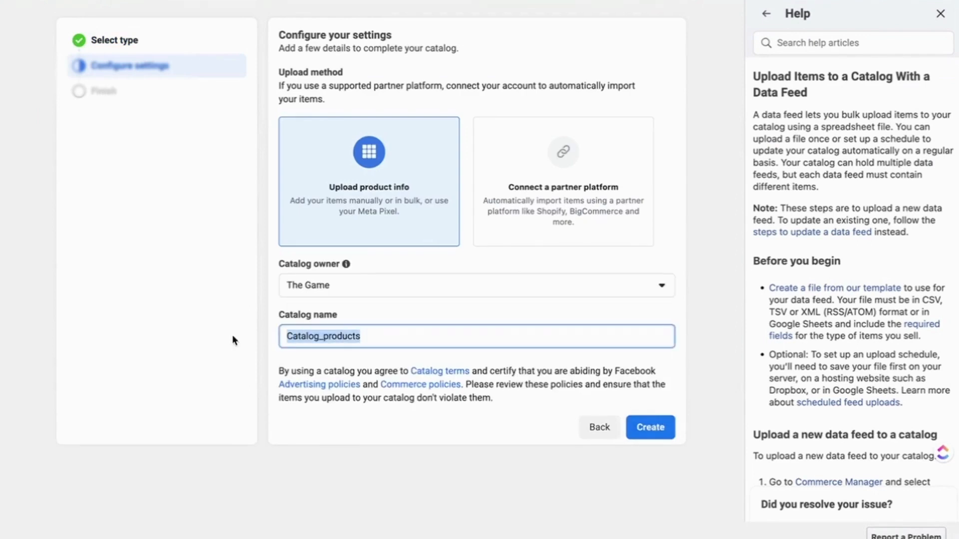
text(test)
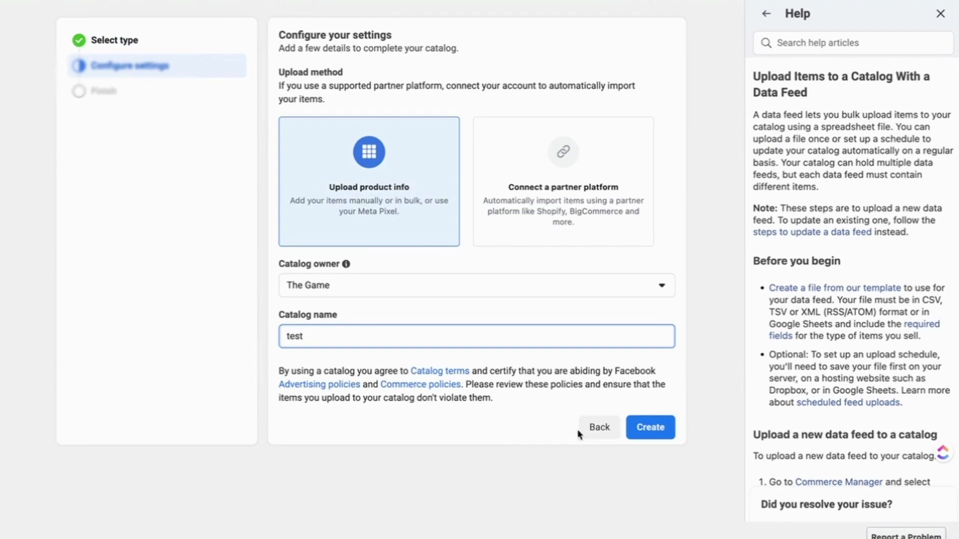
click(649, 427)
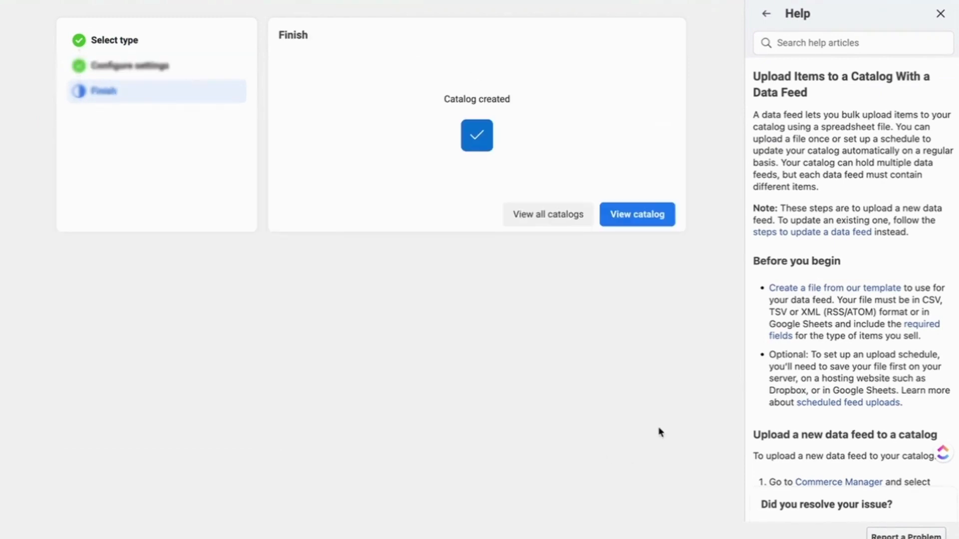
click(636, 215)
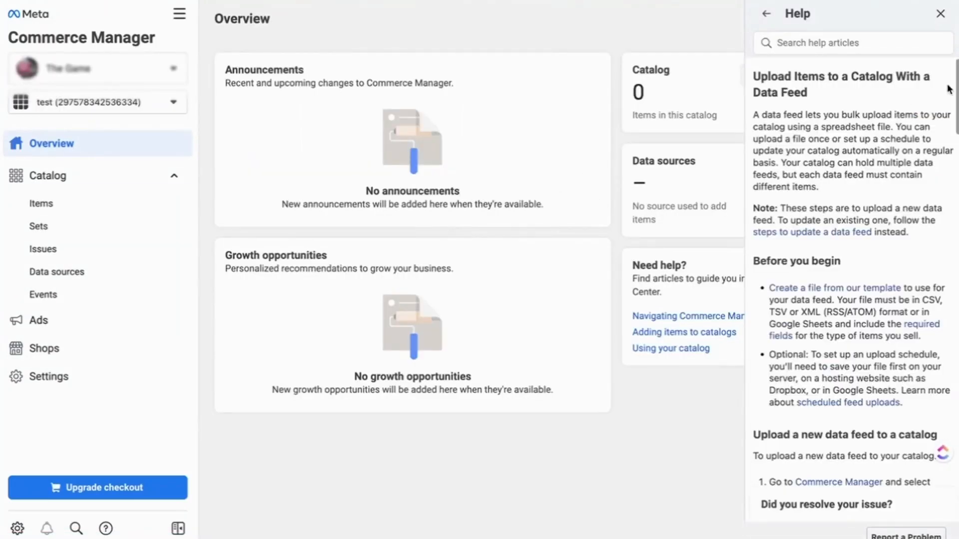
Step: Close the help panel and start adding items to the test catalog from its Overview card
click(940, 13)
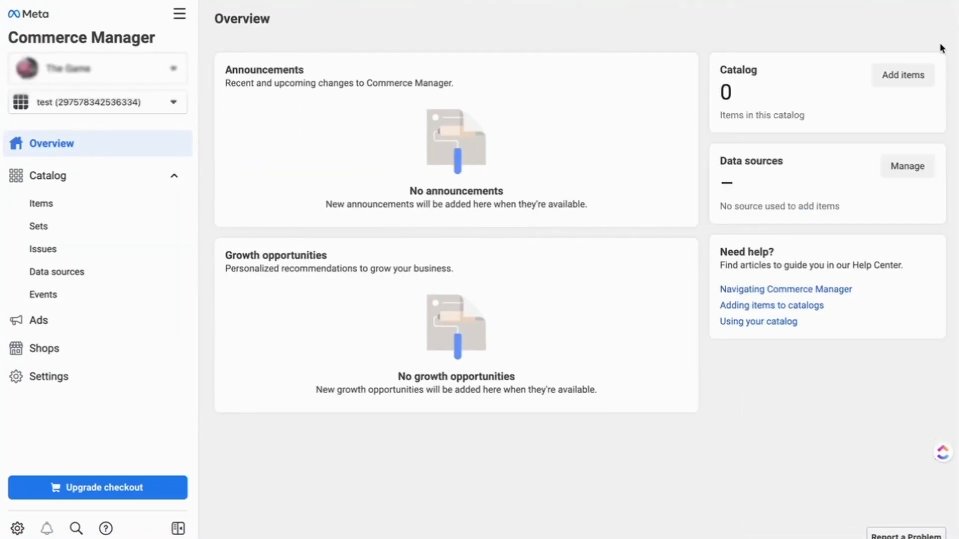
click(902, 75)
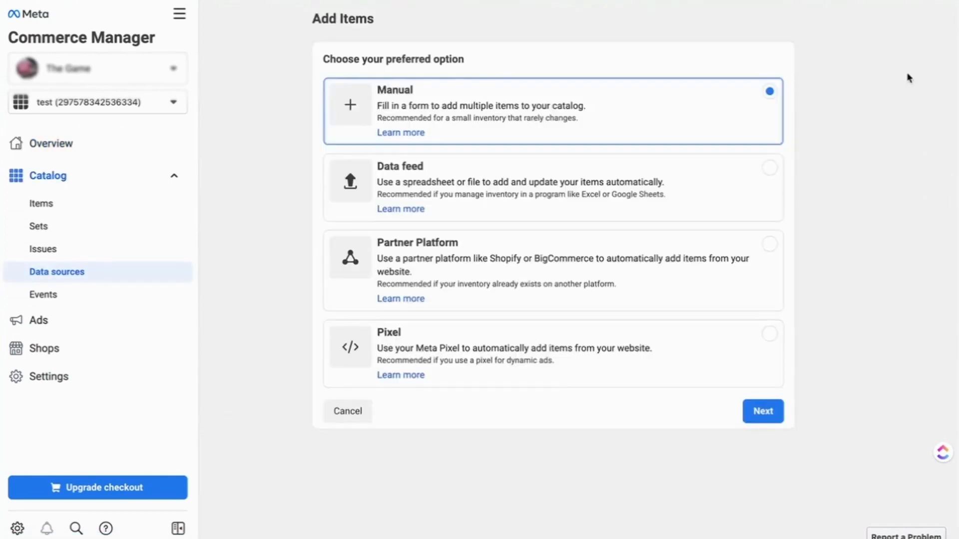
mouse_move(597, 348)
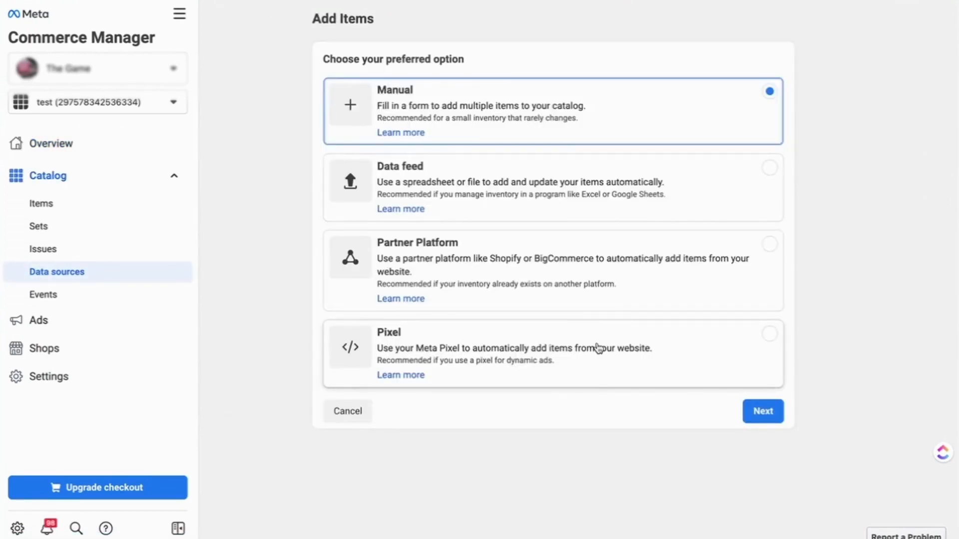
mouse_move(698, 356)
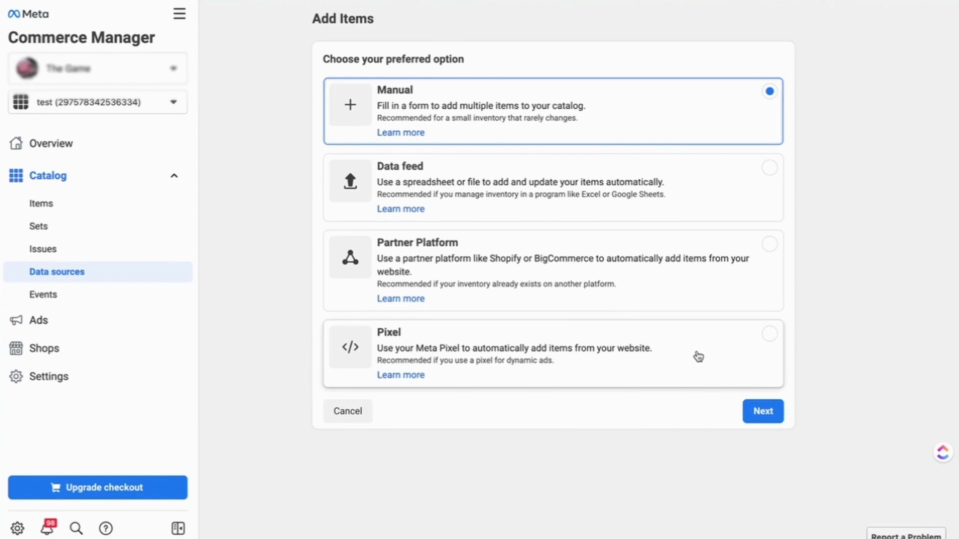
mouse_move(589, 192)
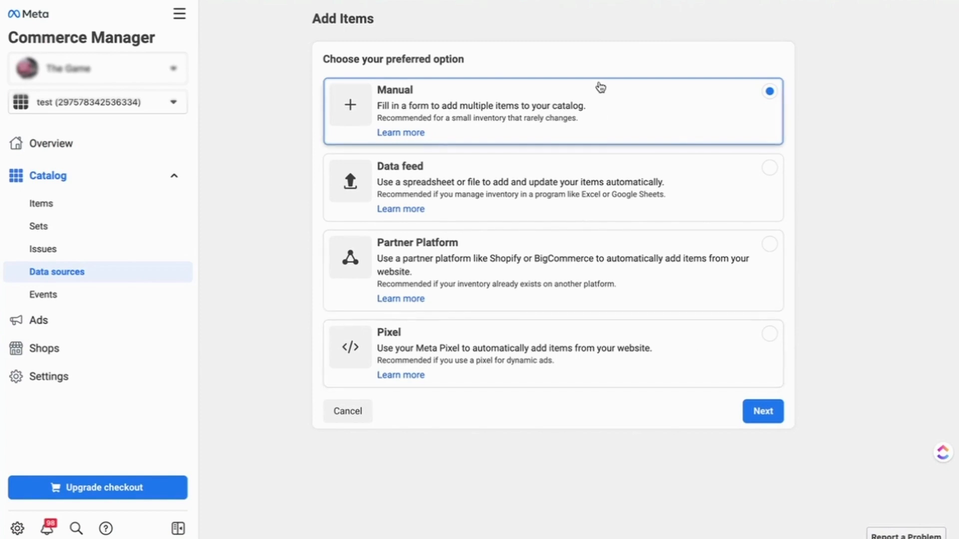
mouse_move(612, 304)
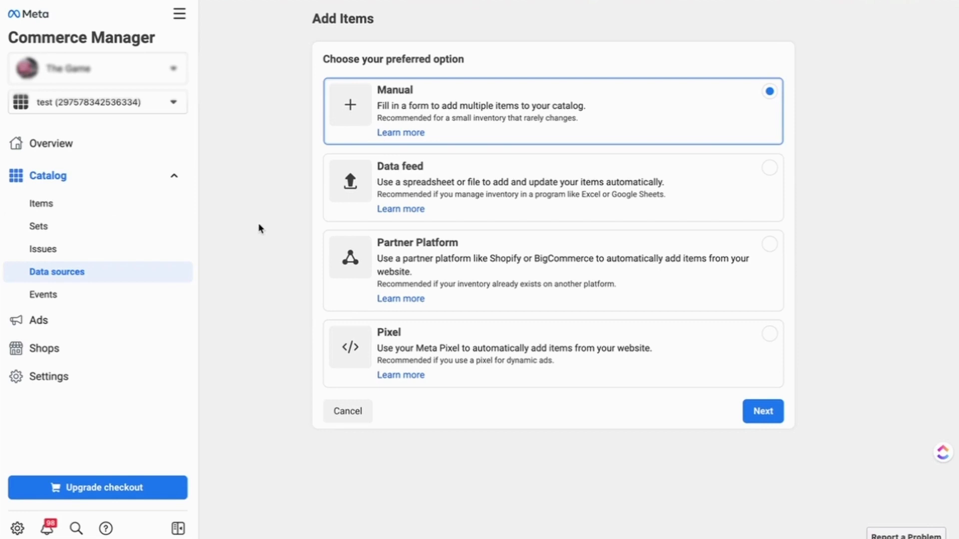
mouse_move(329, 371)
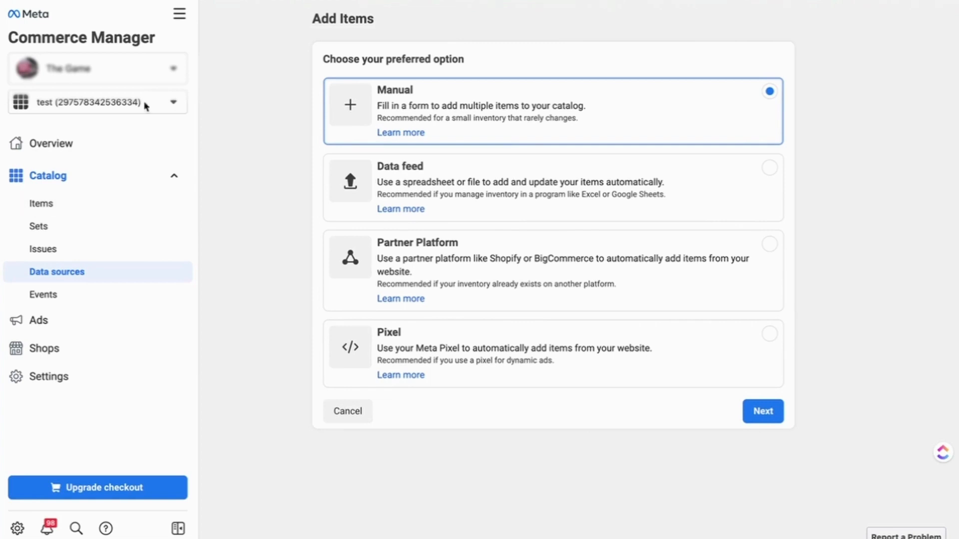
Step: Switch from the test catalog to the Shopify Commerce Account with 51 catalog items
click(96, 102)
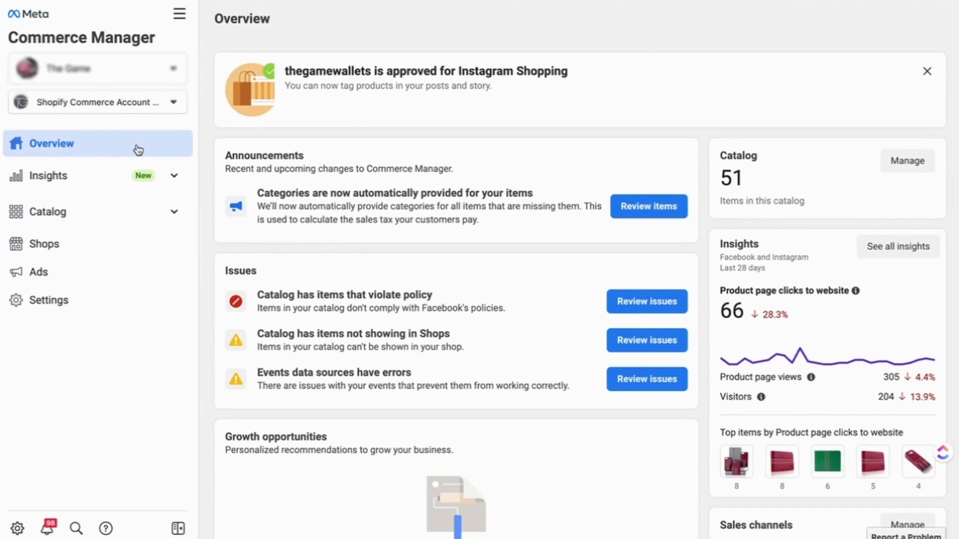
mouse_move(580, 234)
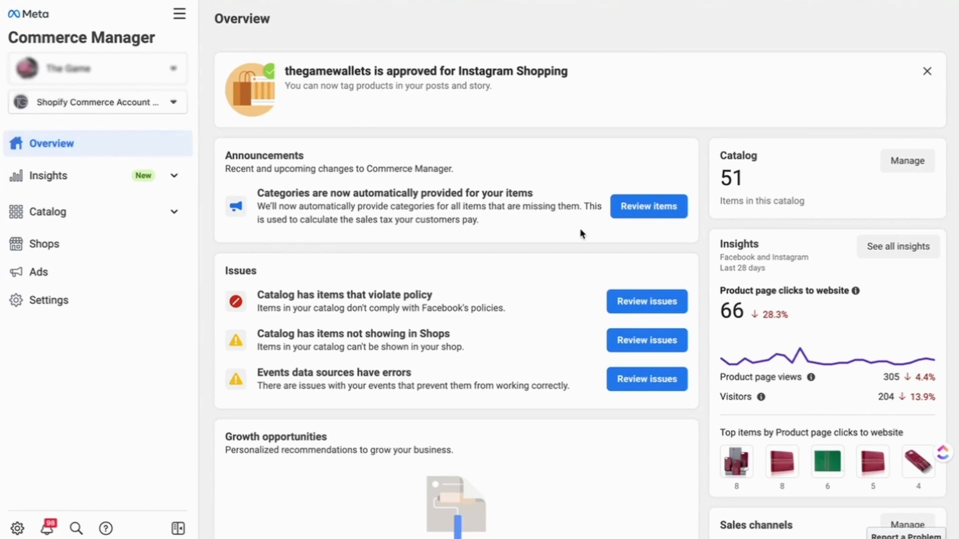
mouse_move(648, 43)
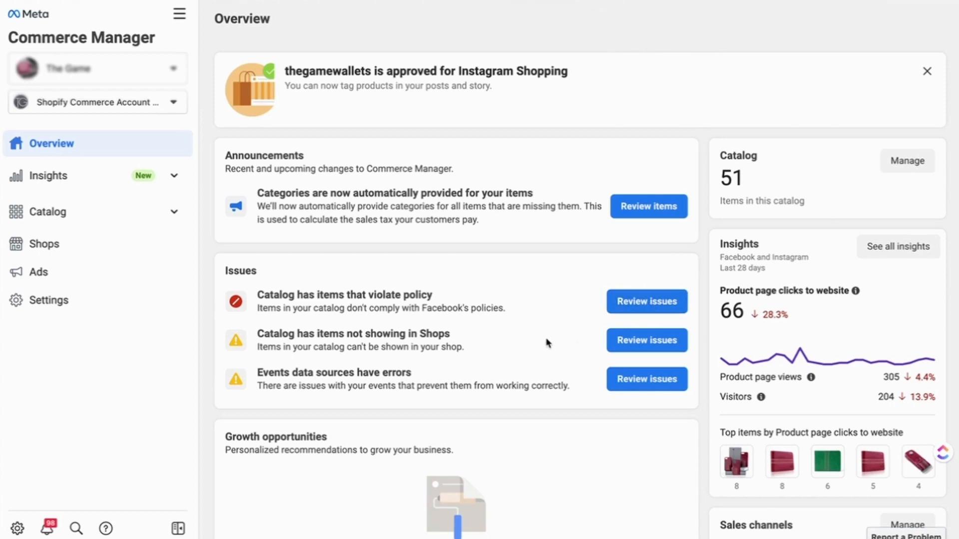
mouse_move(471, 350)
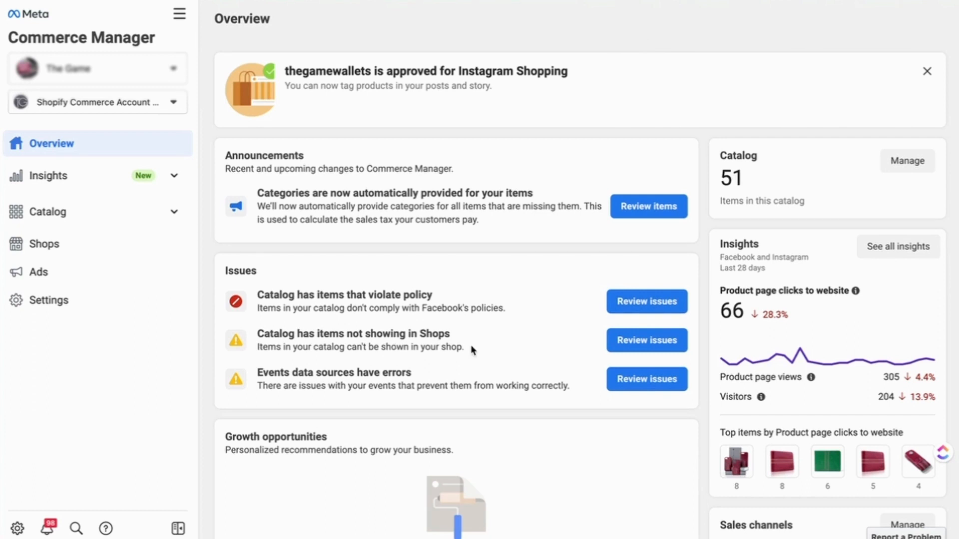
mouse_move(439, 381)
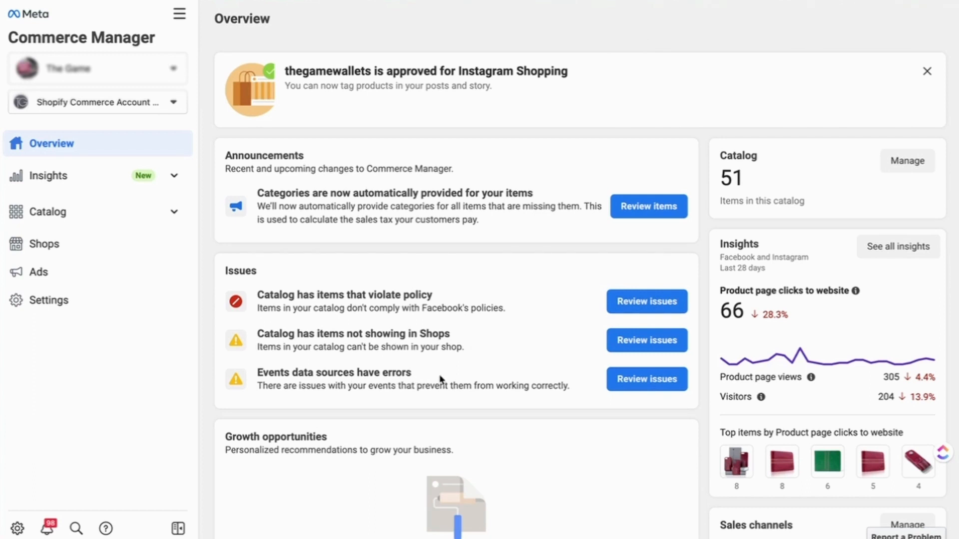
mouse_move(673, 280)
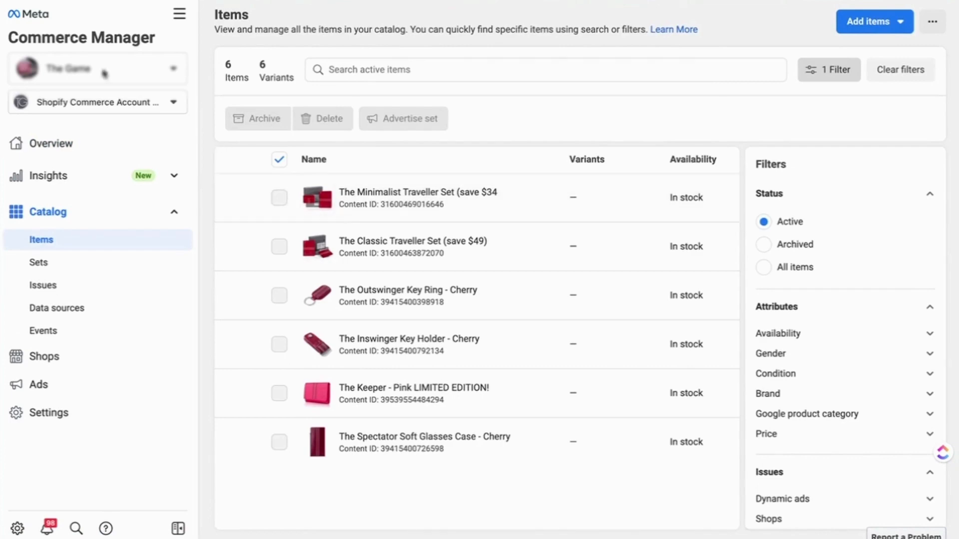
Step: Go from the account overview to the catalog's Issues and opportunities page
click(51, 143)
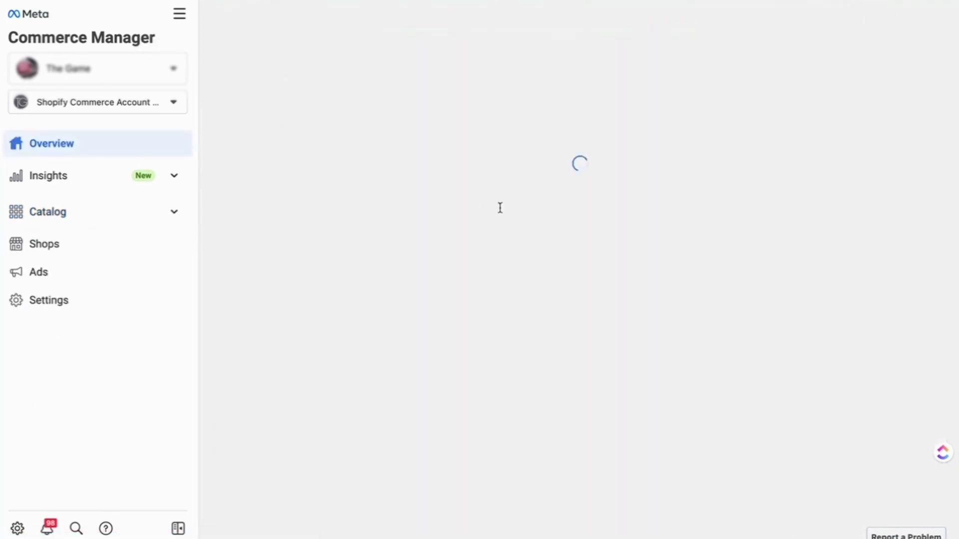
click(47, 212)
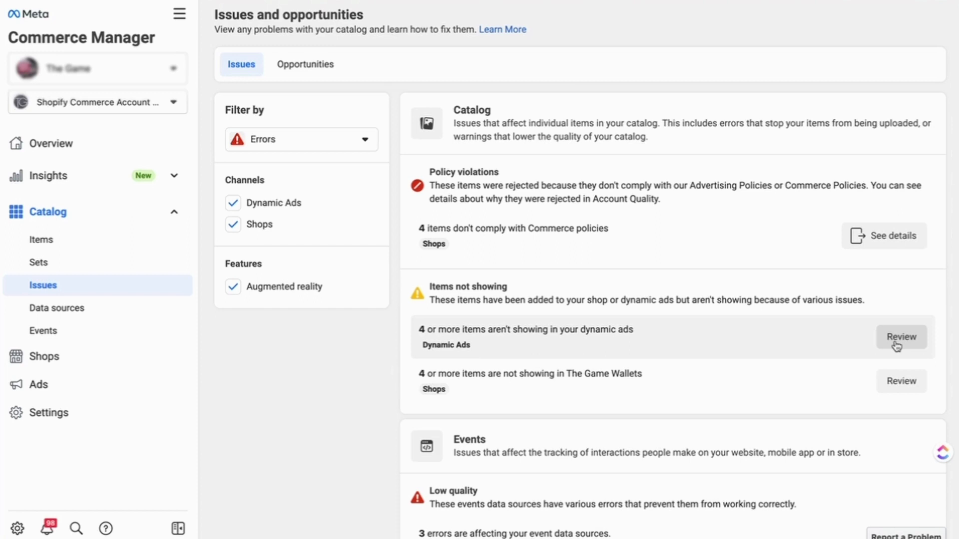
mouse_move(861, 336)
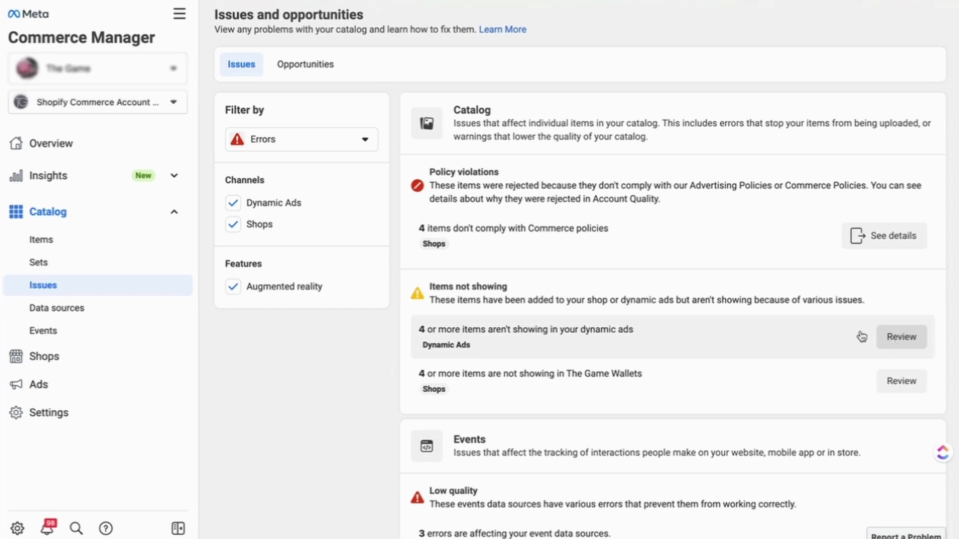
mouse_move(763, 275)
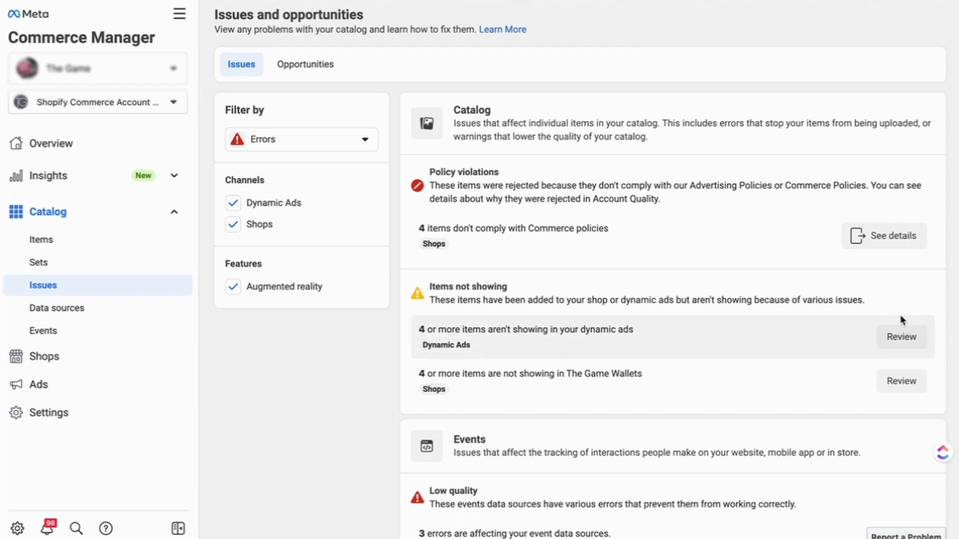
mouse_move(41, 239)
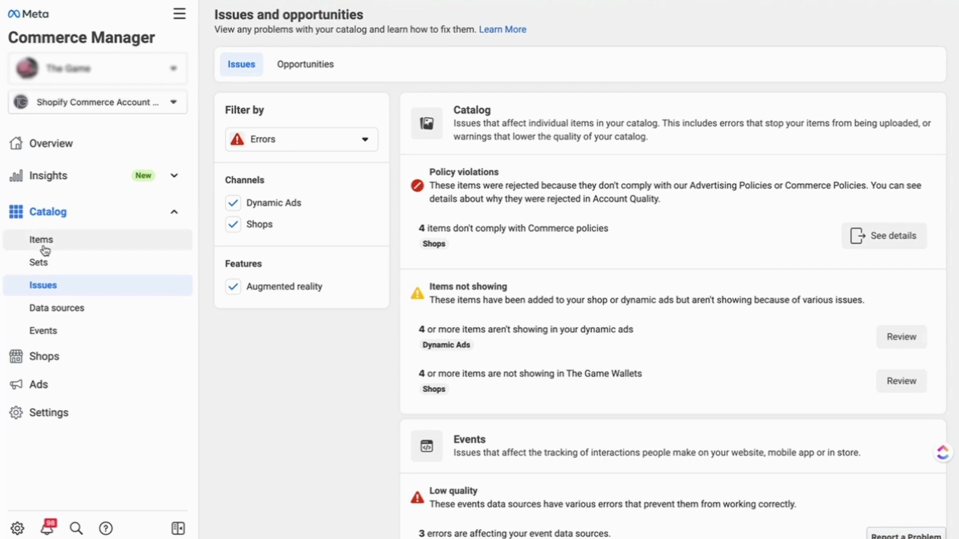
click(41, 239)
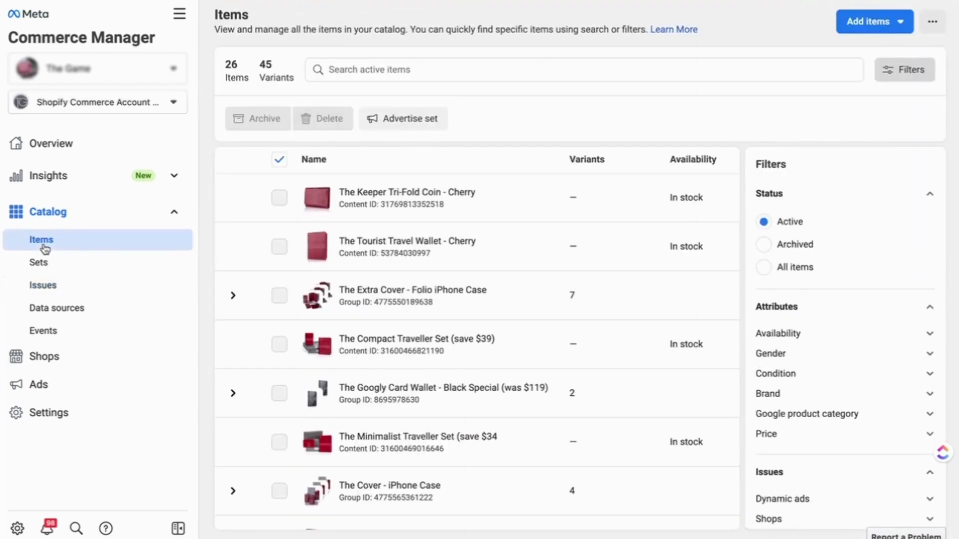
mouse_move(509, 288)
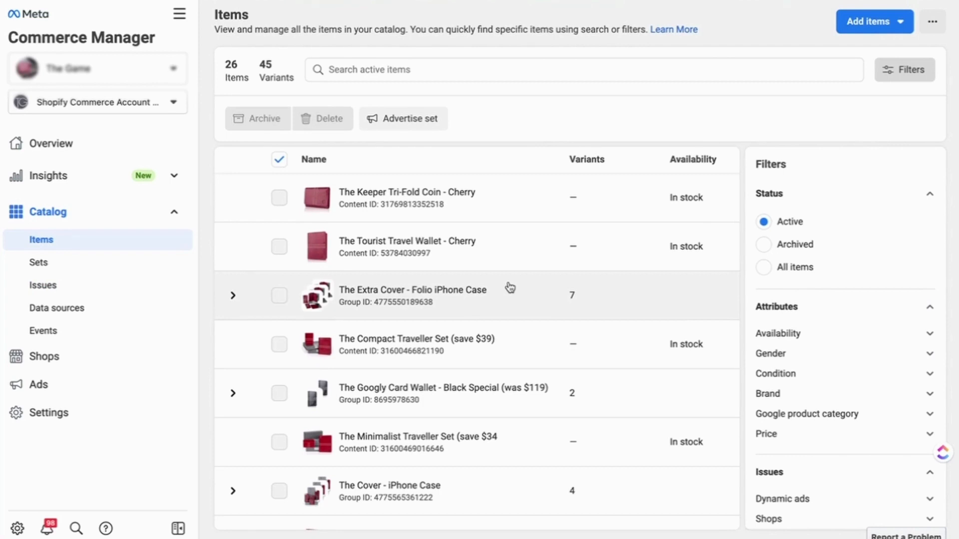
scroll(down, 3)
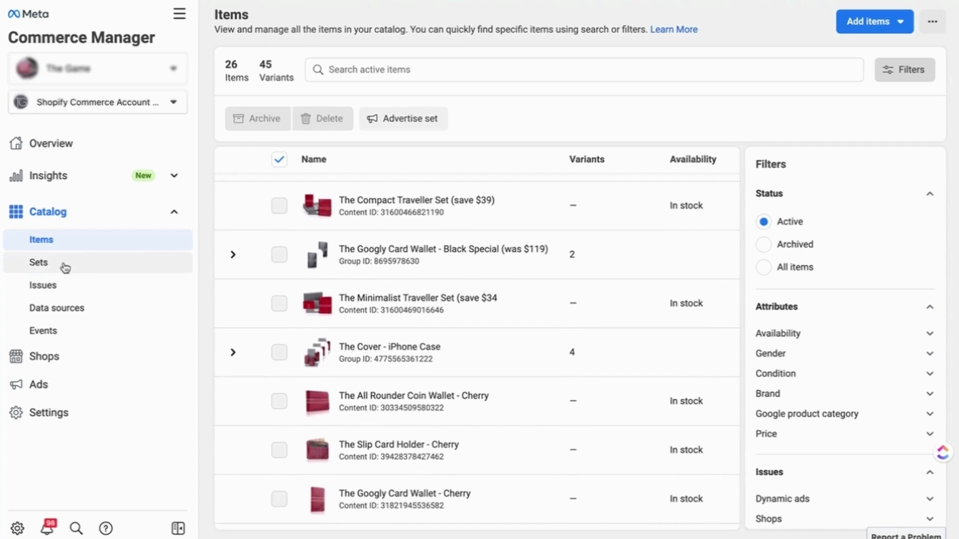
mouse_move(38, 288)
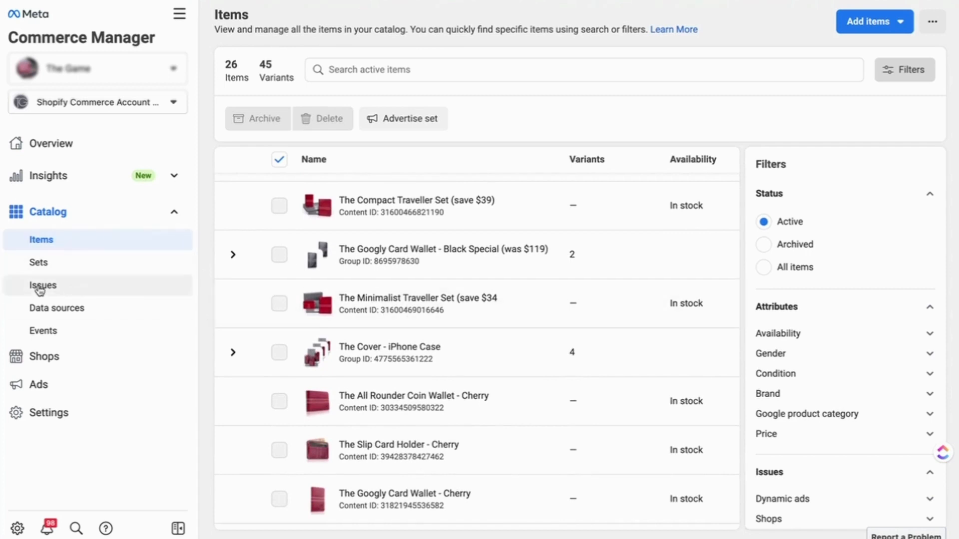
click(42, 286)
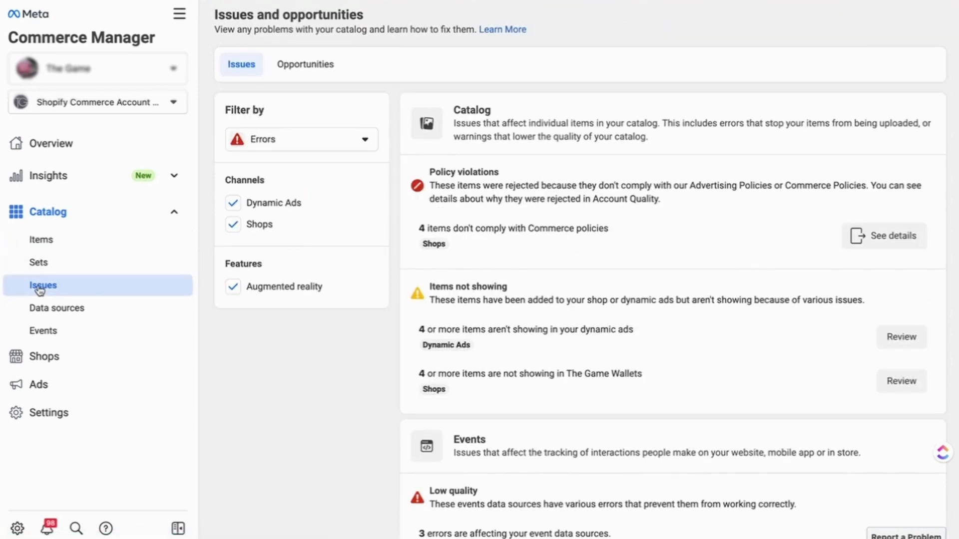
Step: Review the Shopify feed under Data sources, then the catalog's connected event sources
click(56, 308)
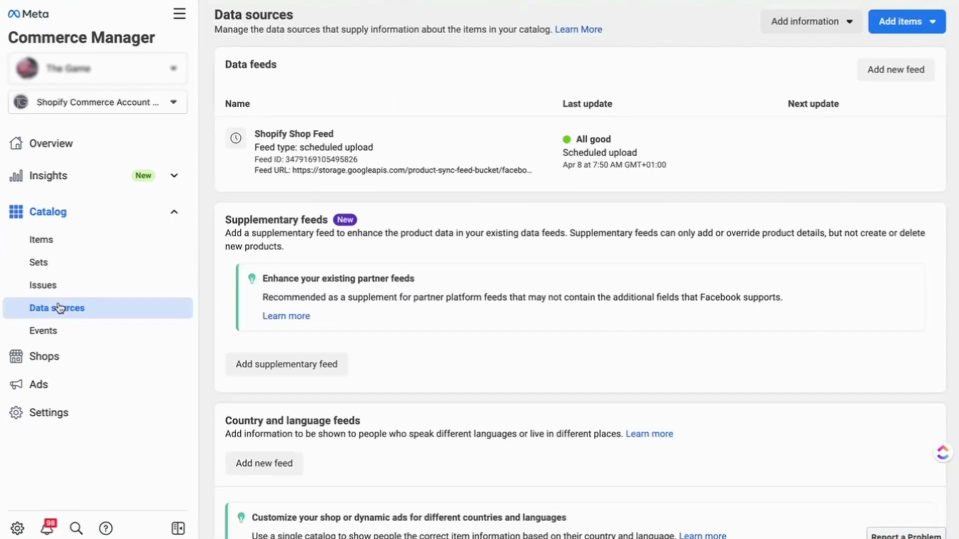
mouse_move(636, 160)
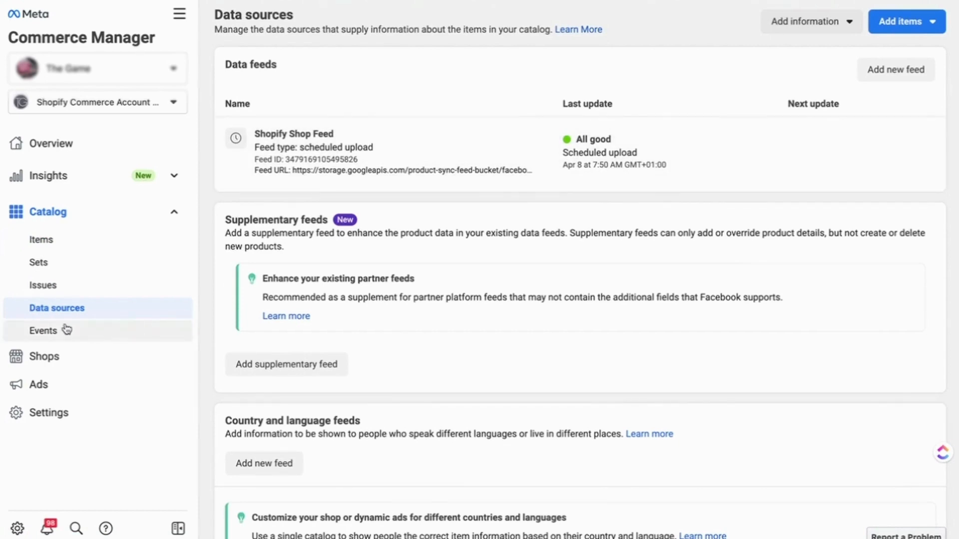
mouse_move(55, 334)
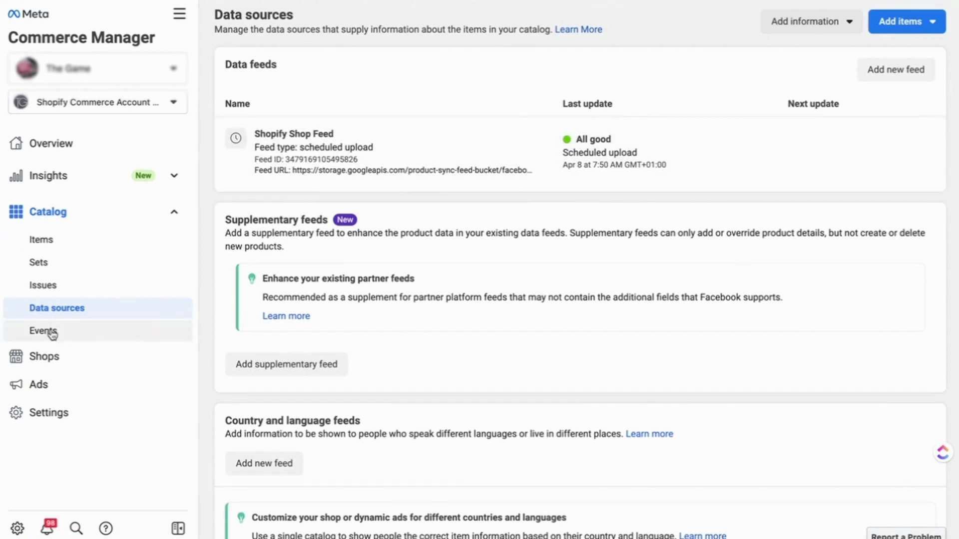
click(42, 331)
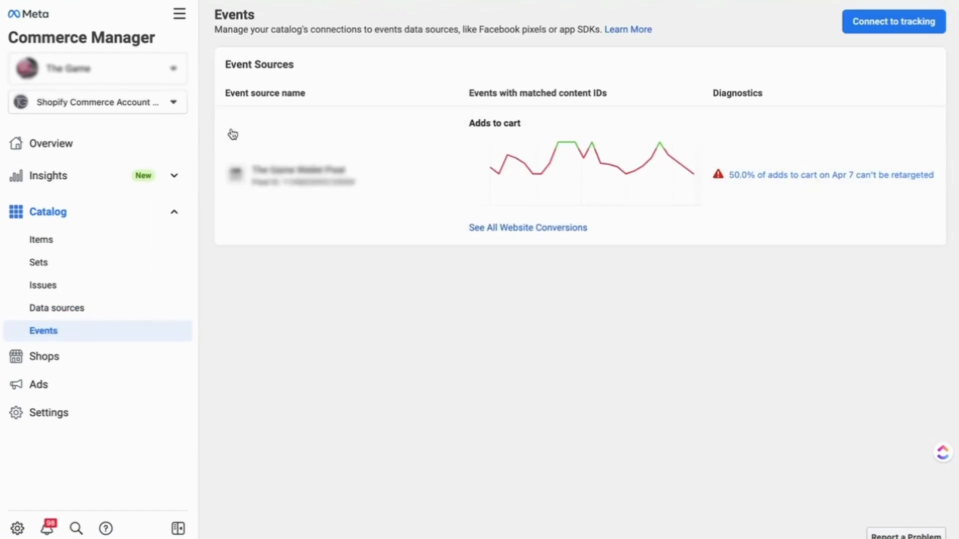
mouse_move(156, 155)
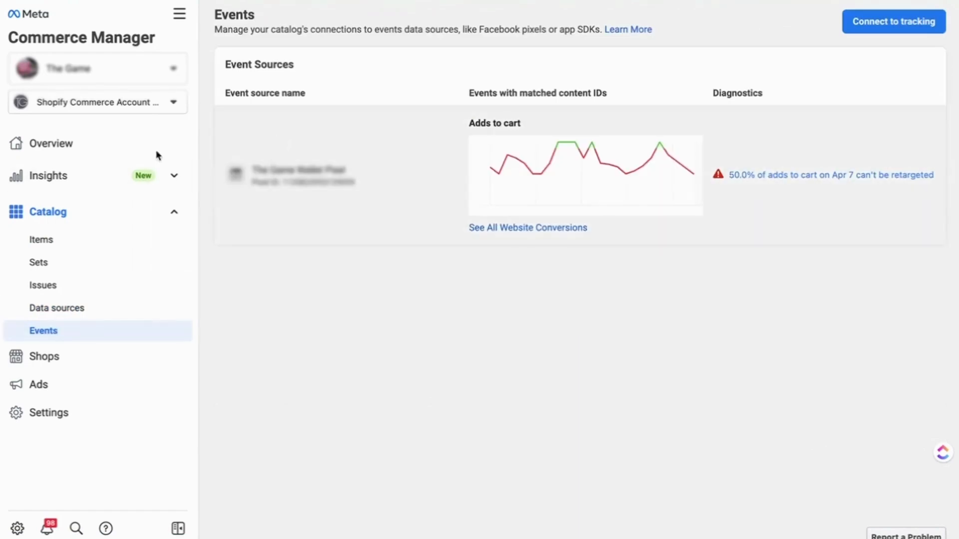
mouse_move(46, 284)
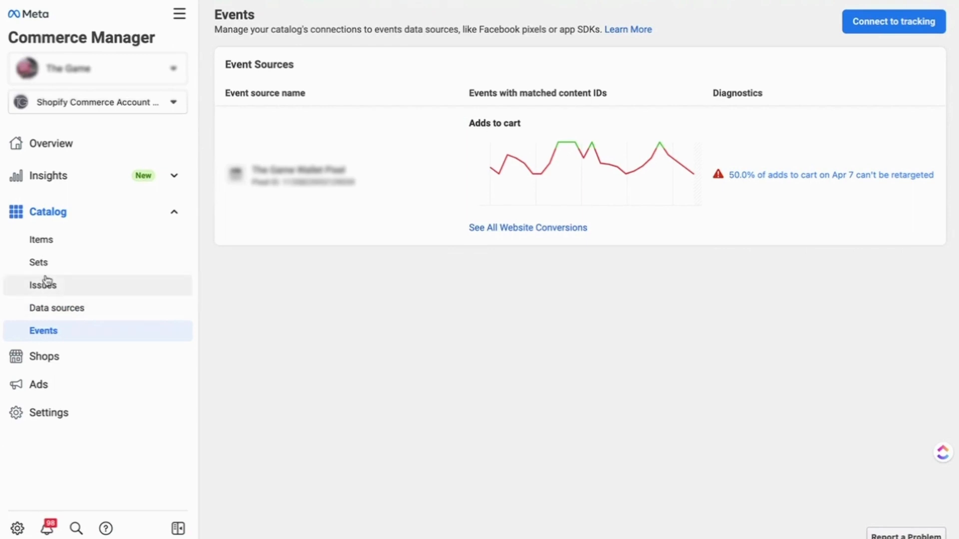
Step: Show the catalog's Items list with 26 items and 45 variants
click(41, 239)
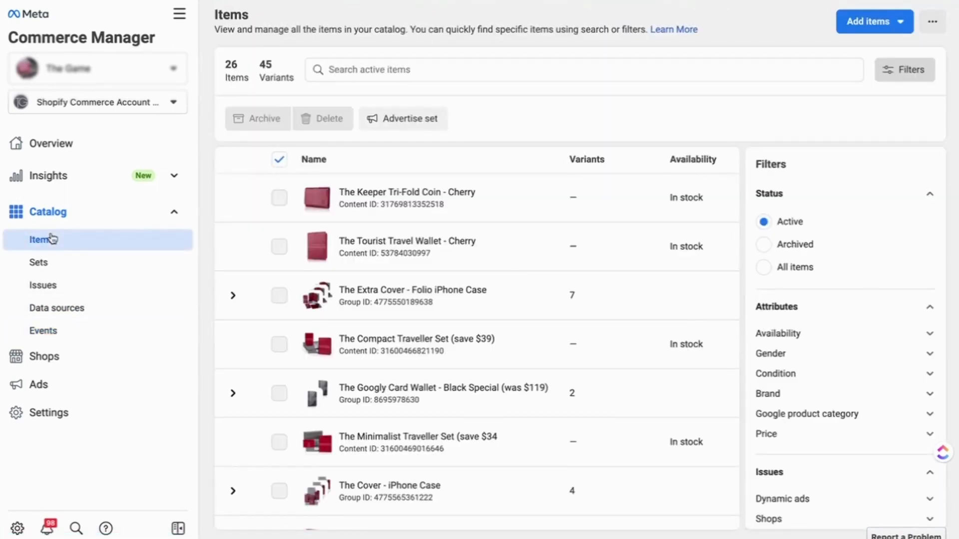
mouse_move(53, 241)
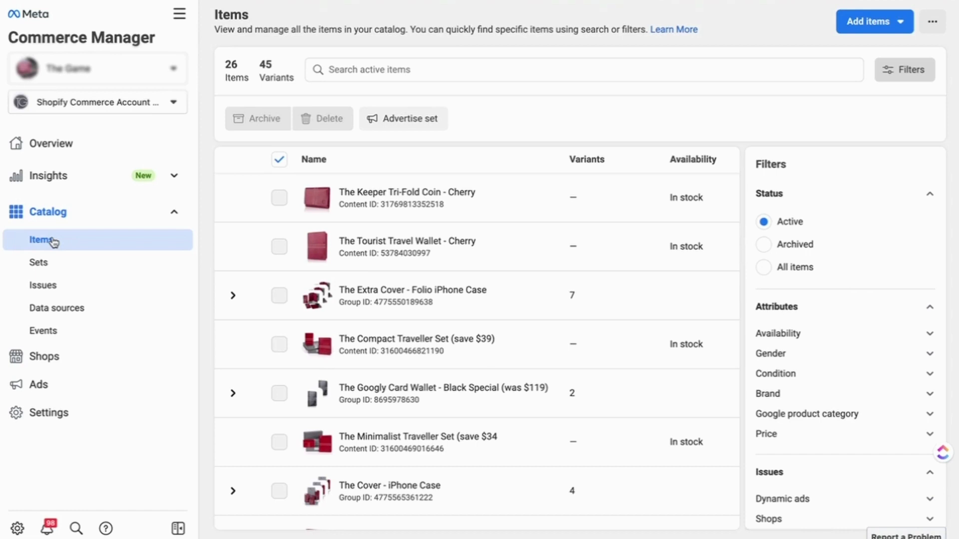
mouse_move(48, 175)
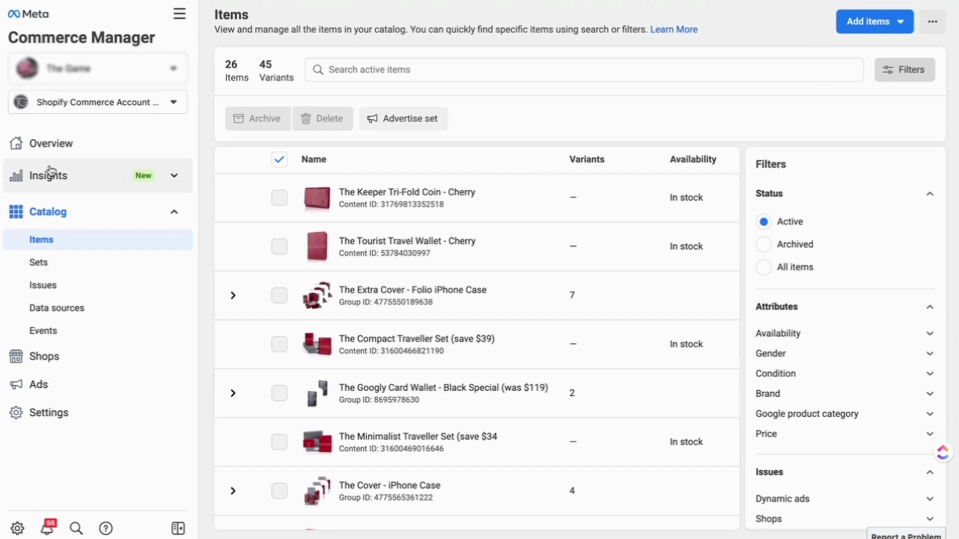
mouse_move(43, 330)
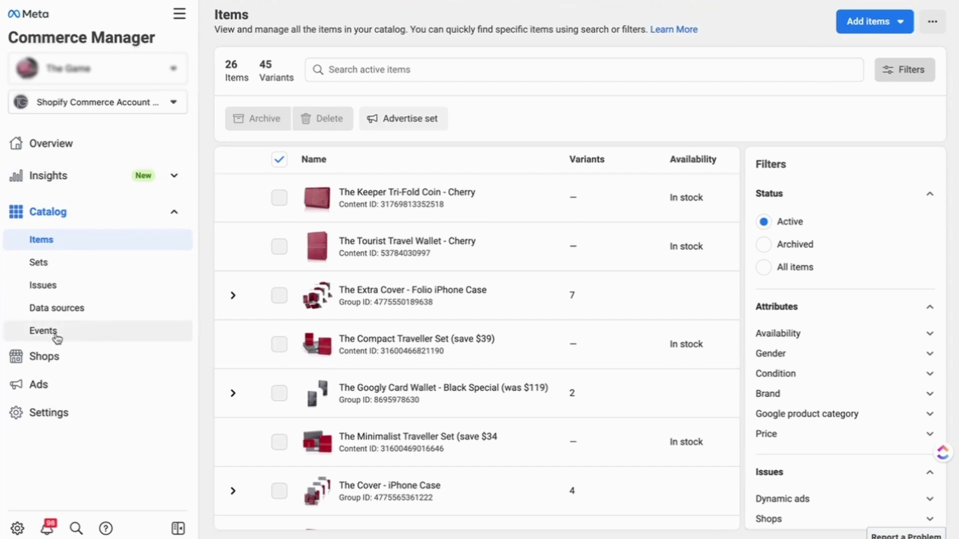
mouse_move(38, 262)
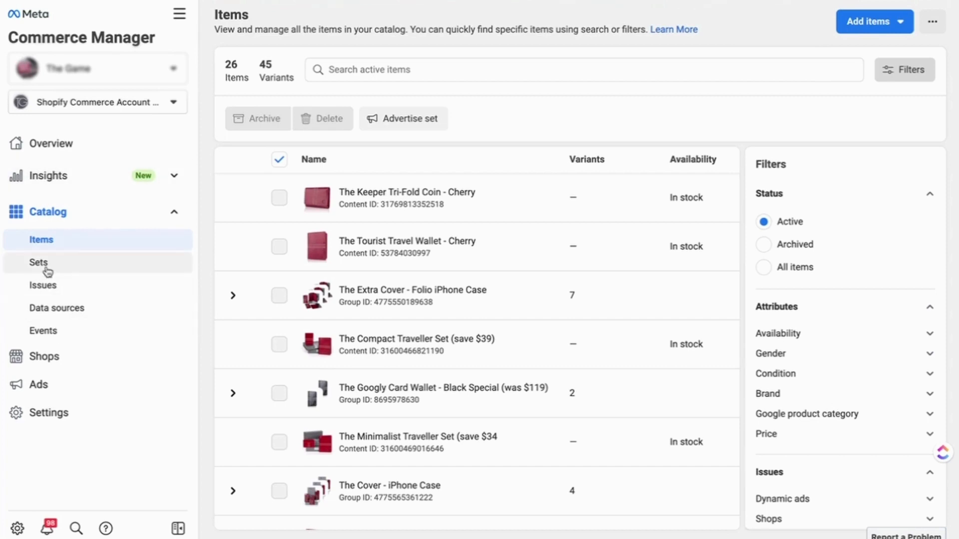
Step: Show the catalog's Sets and the All Products - no phones set with 20 items
click(38, 262)
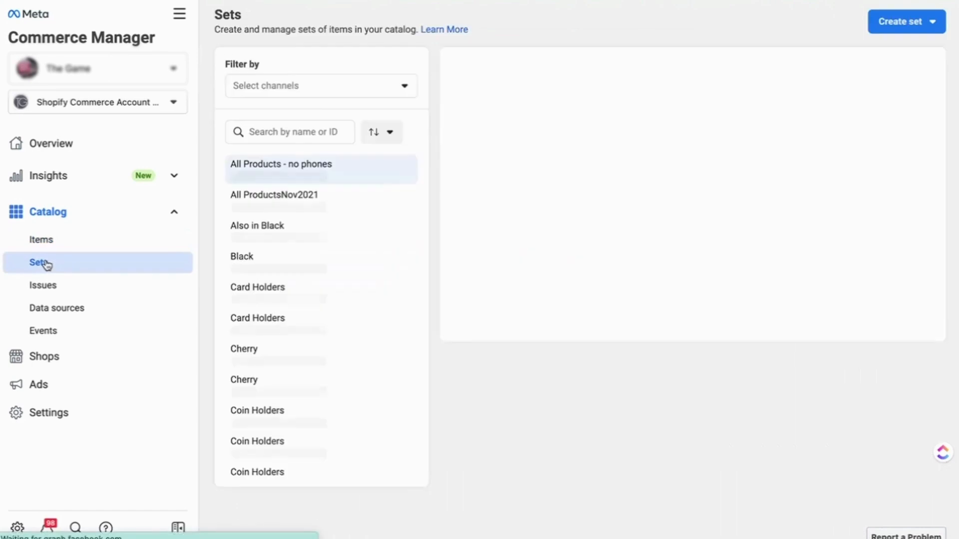
click(281, 163)
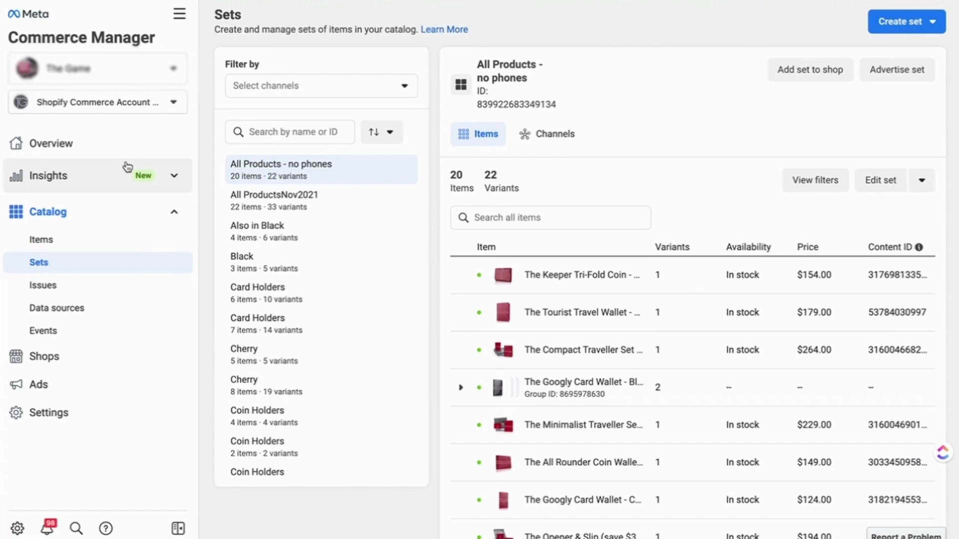
mouse_move(127, 175)
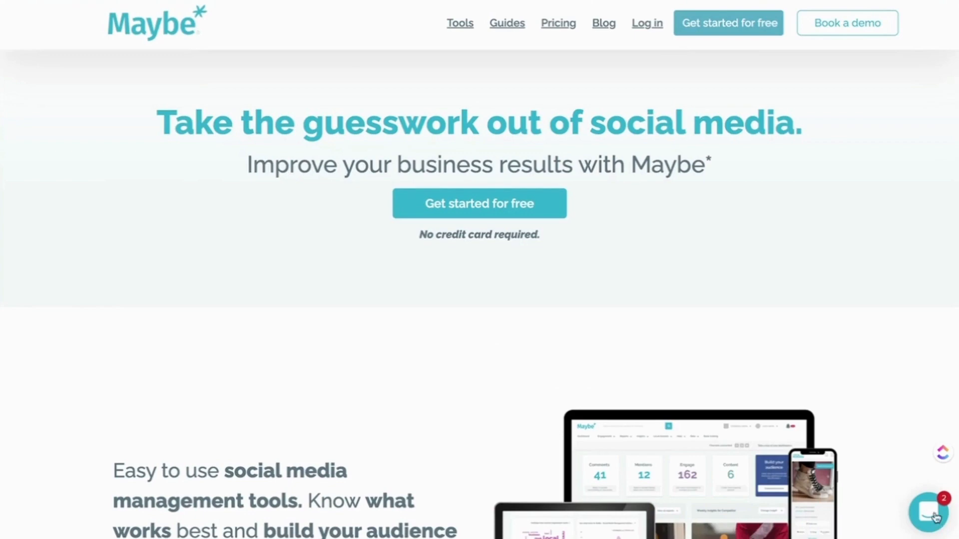
mouse_move(909, 463)
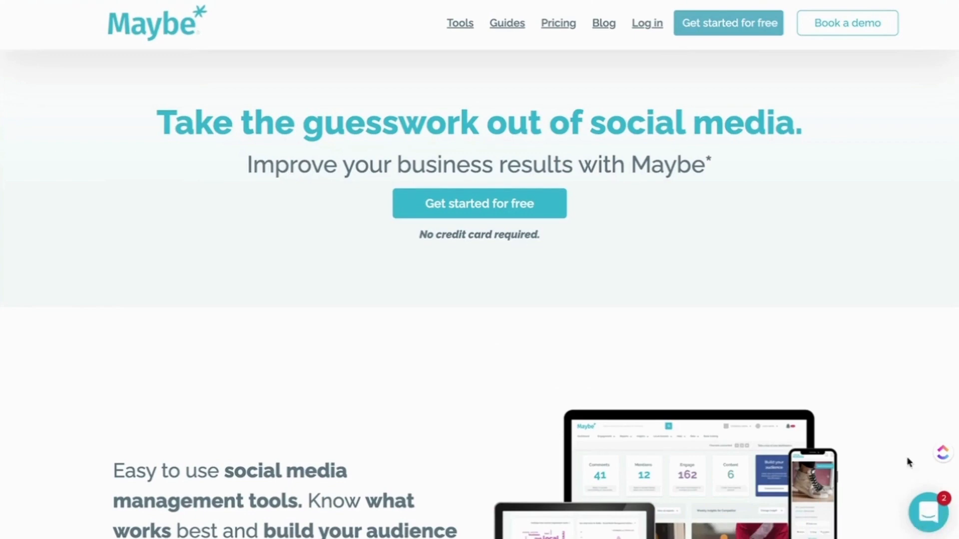
mouse_move(779, 428)
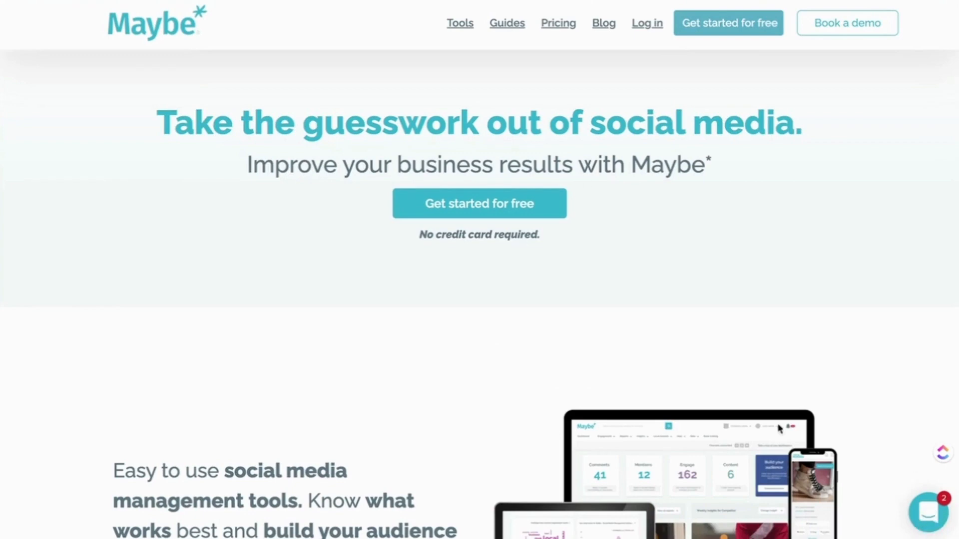